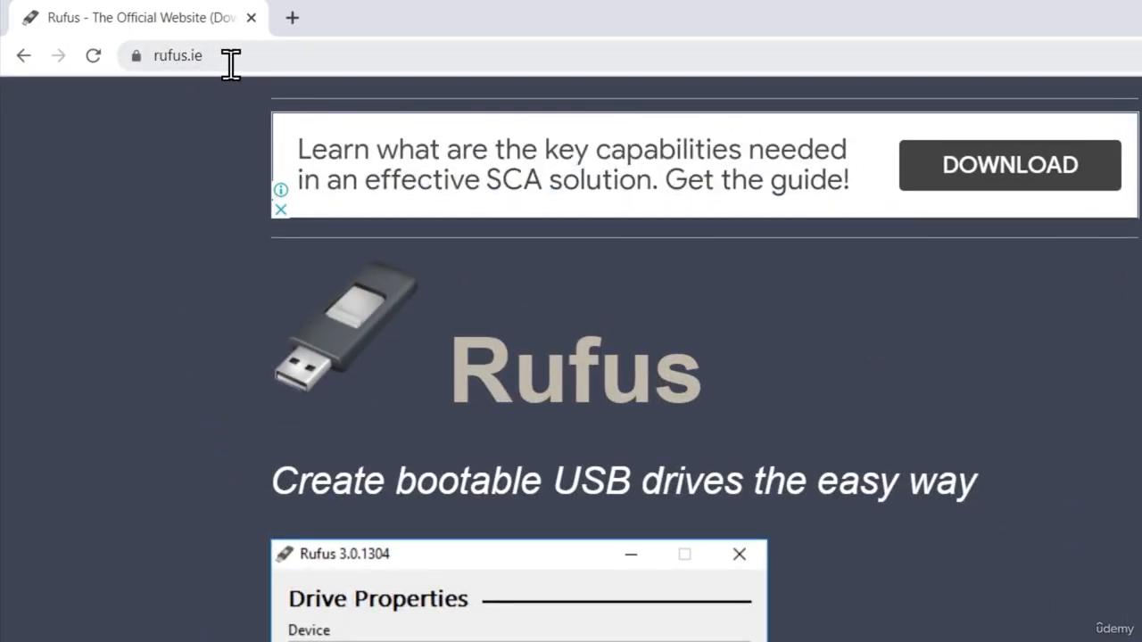
pyautogui.moveTo(428, 375)
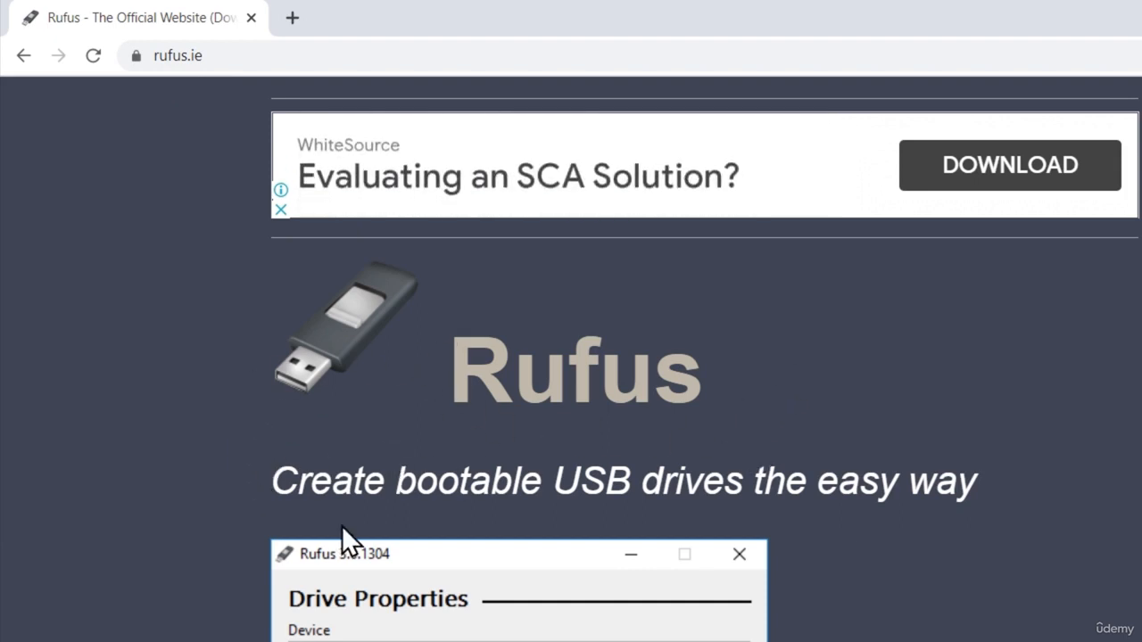
pyautogui.moveTo(843, 491)
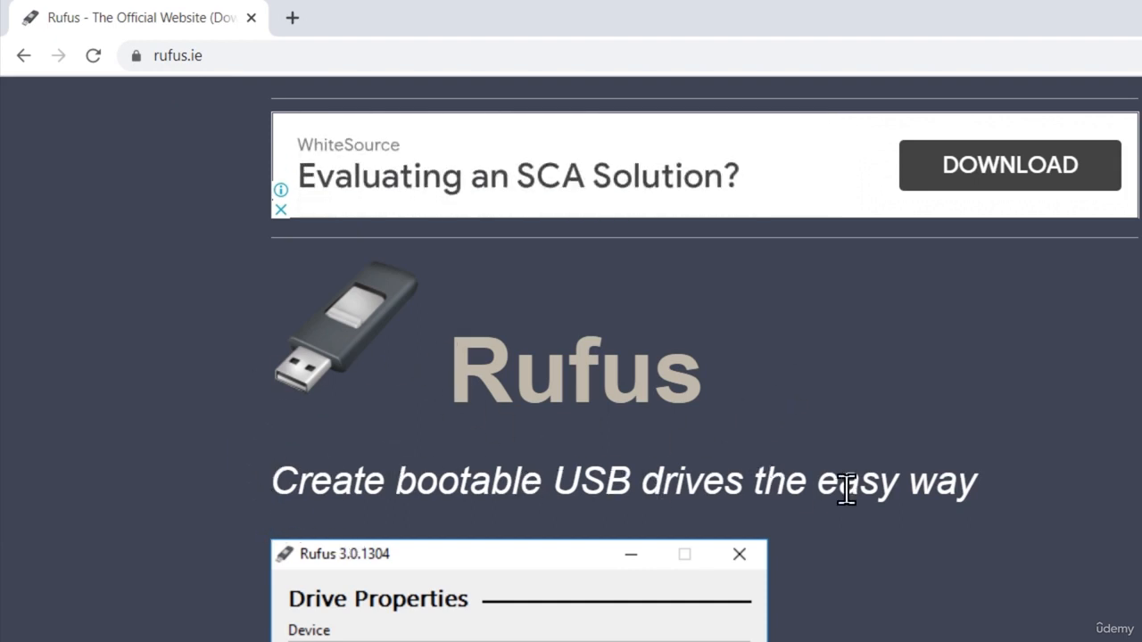
pyautogui.moveTo(974, 473)
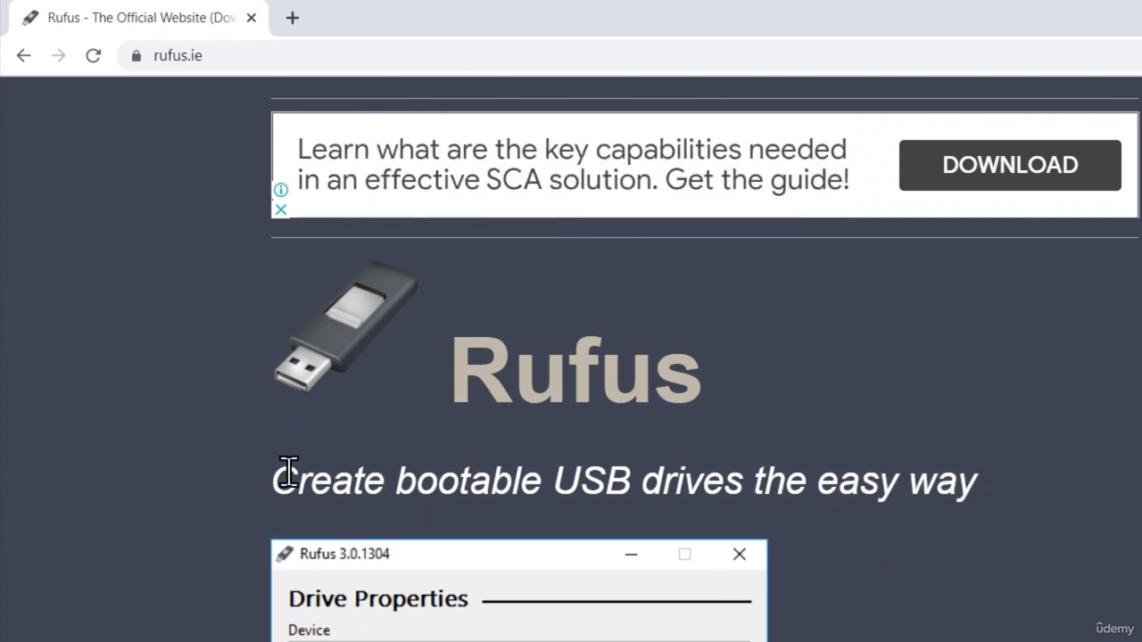
pyautogui.moveTo(618, 460)
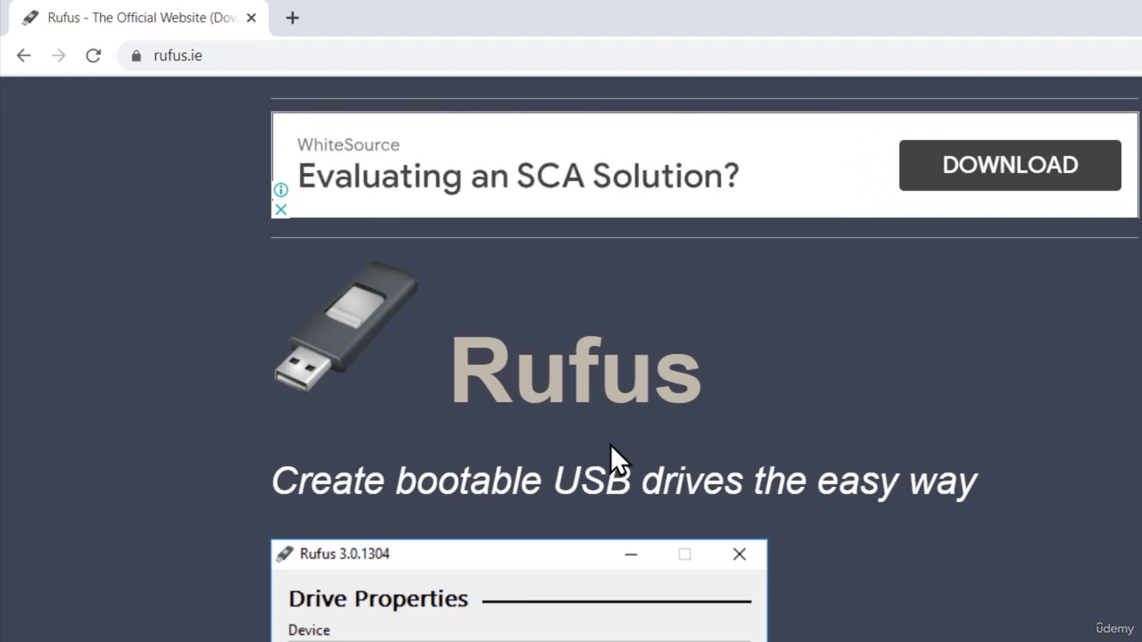
# Scroll rufus.ie down to the Download section listing Rufus 3.11.
pyautogui.scroll(-3)
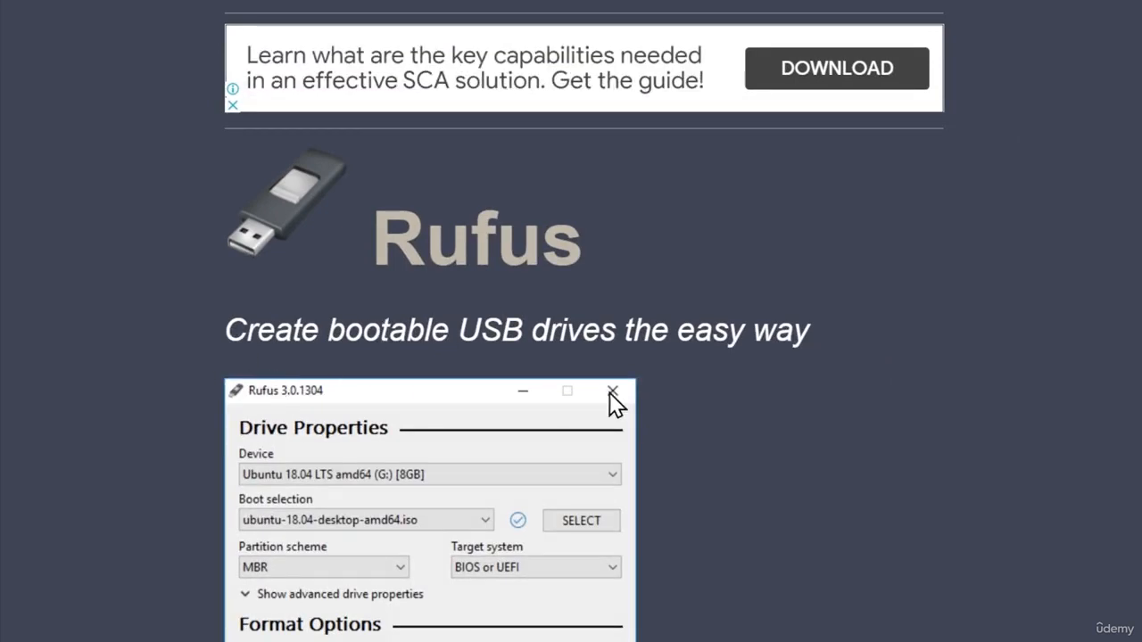
pyautogui.scroll(-3)
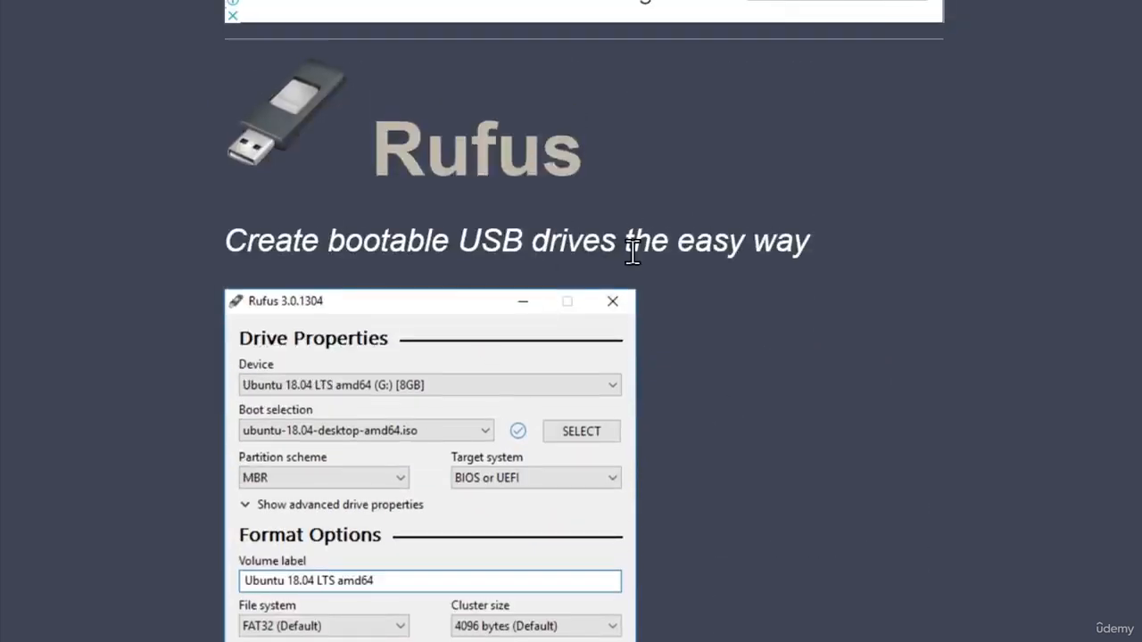
pyautogui.scroll(-3)
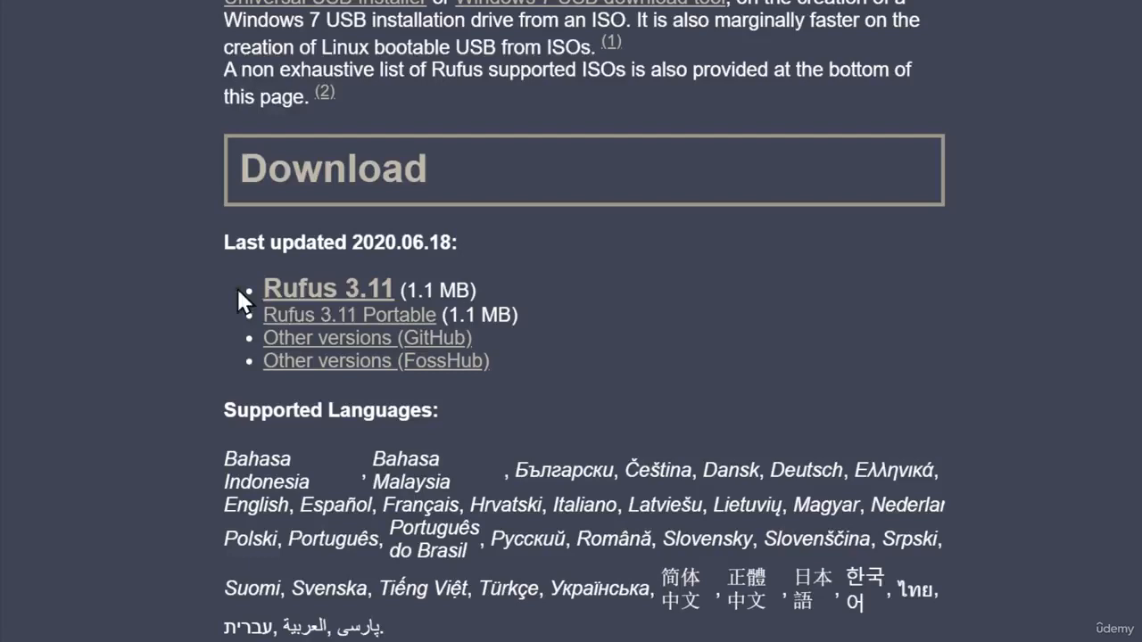
pyautogui.moveTo(431, 289)
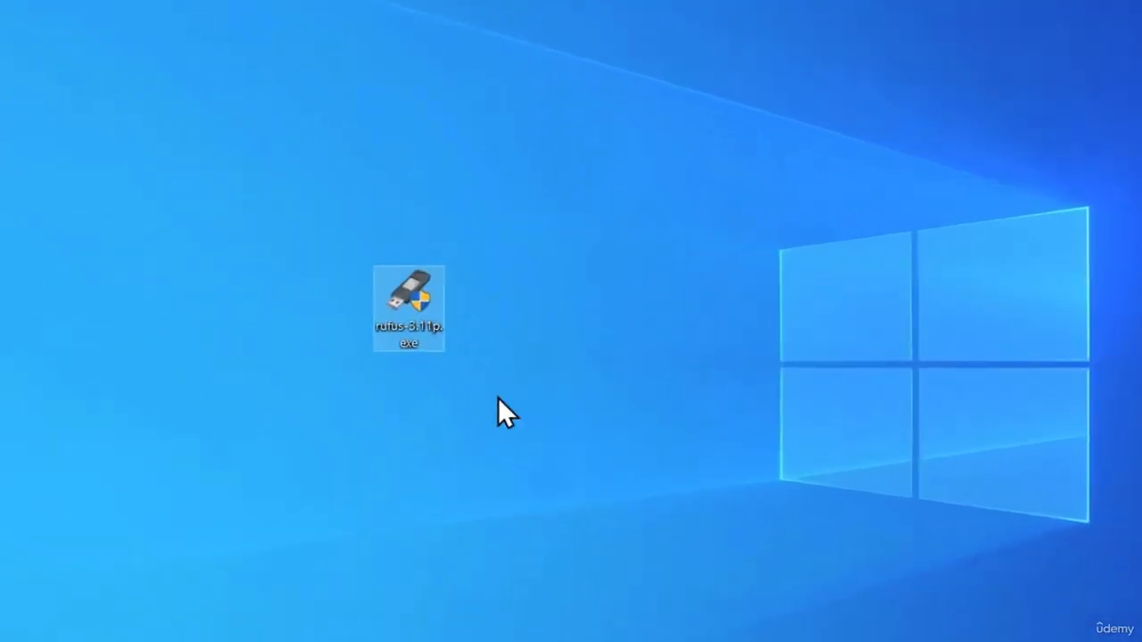
# Launch rufus-3.11p.exe with administrator rights and dismiss the image source choices.
pyautogui.doubleClick(408, 307)
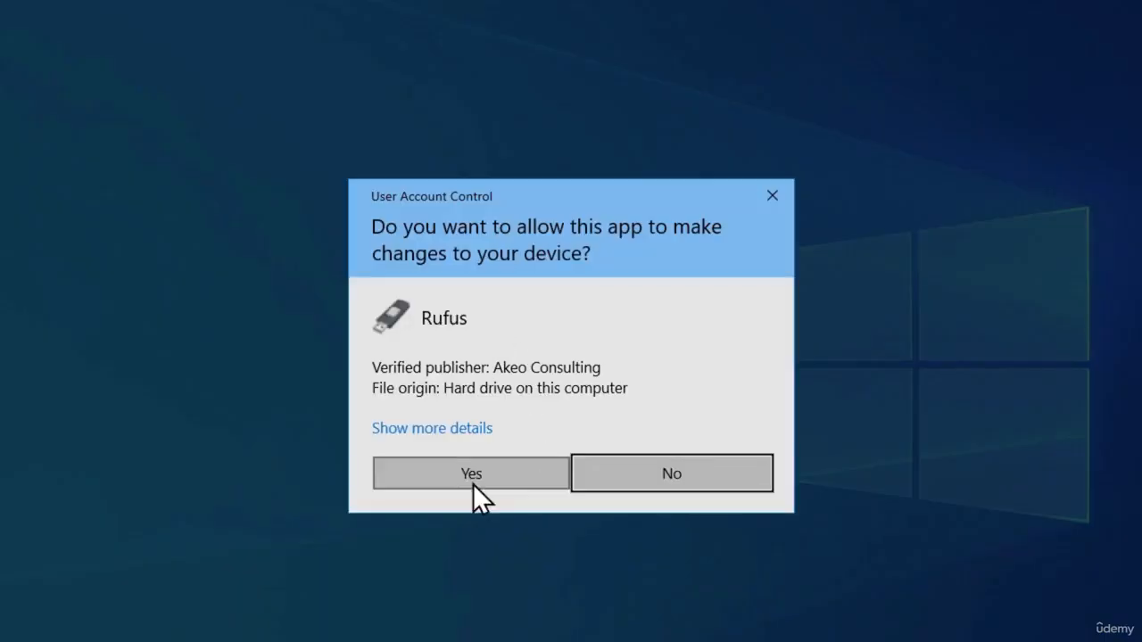
pyautogui.click(470, 473)
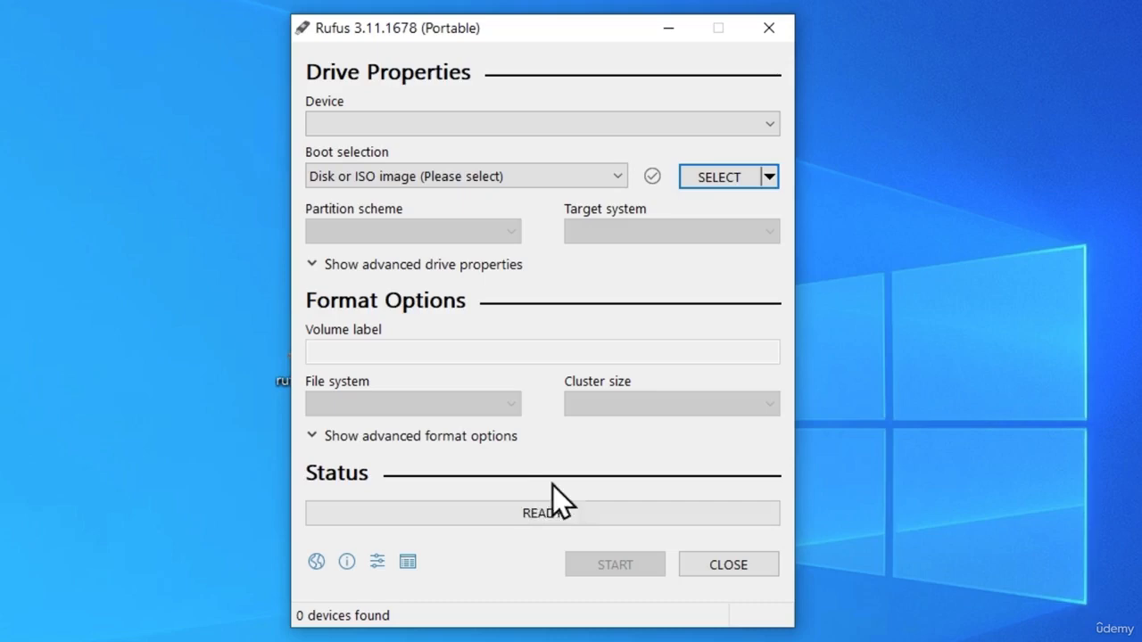
pyautogui.moveTo(234, 430)
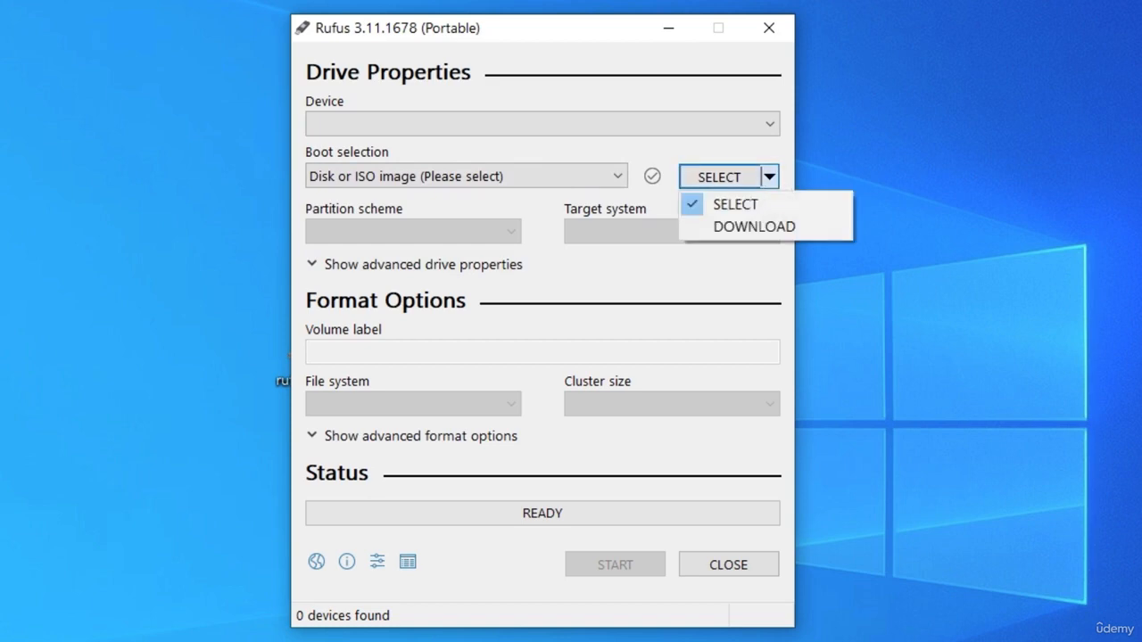
pyautogui.click(734, 203)
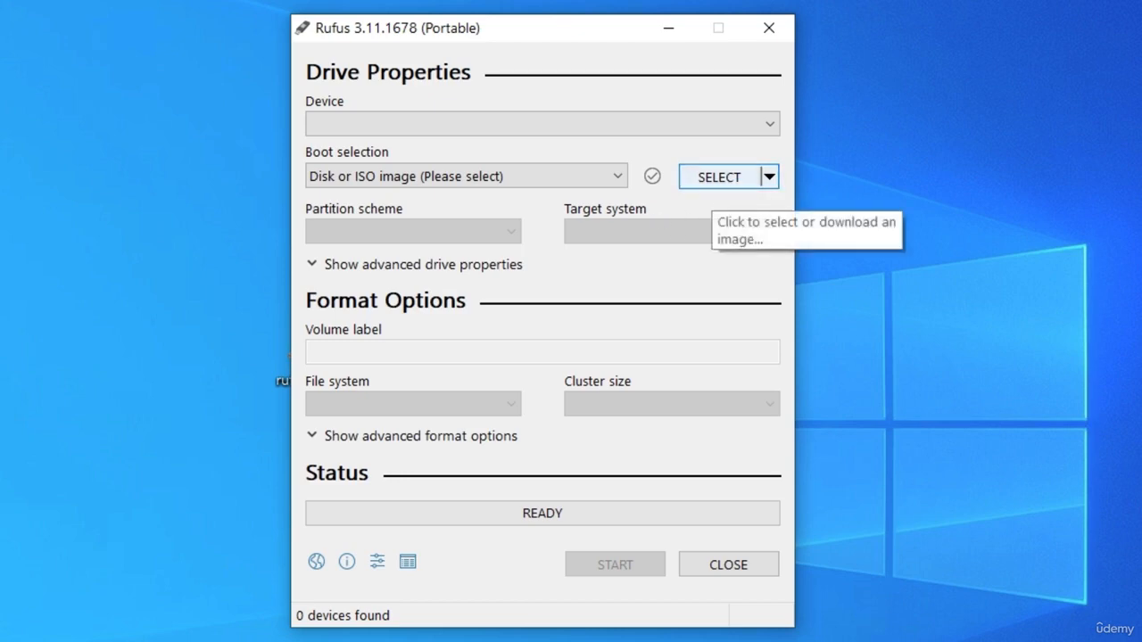
pyautogui.moveTo(783, 192)
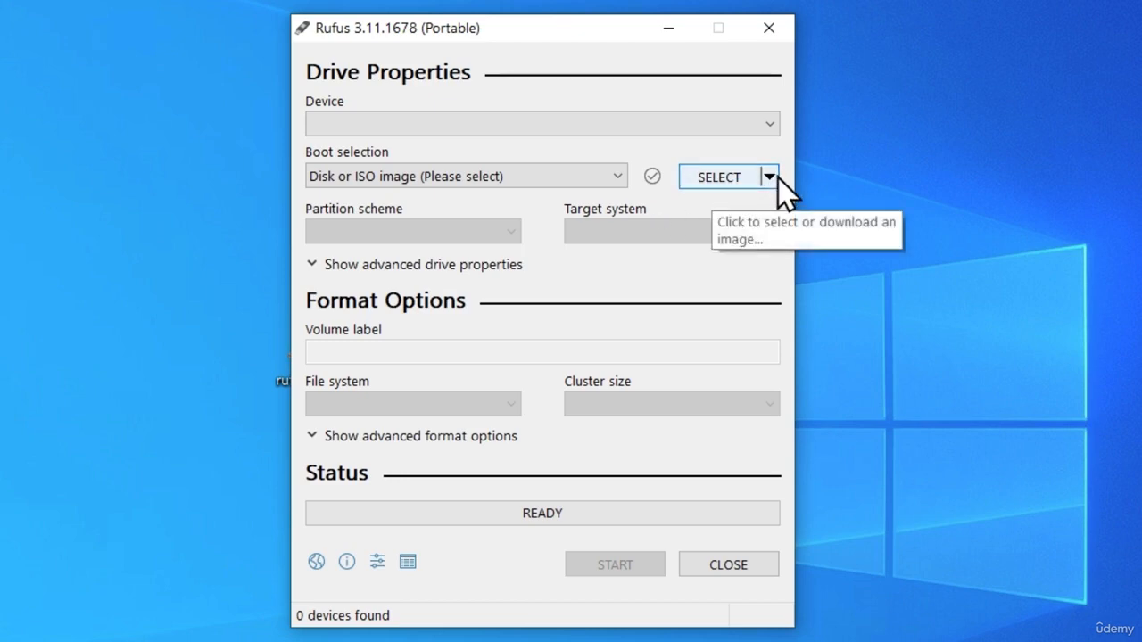
pyautogui.moveTo(778, 192)
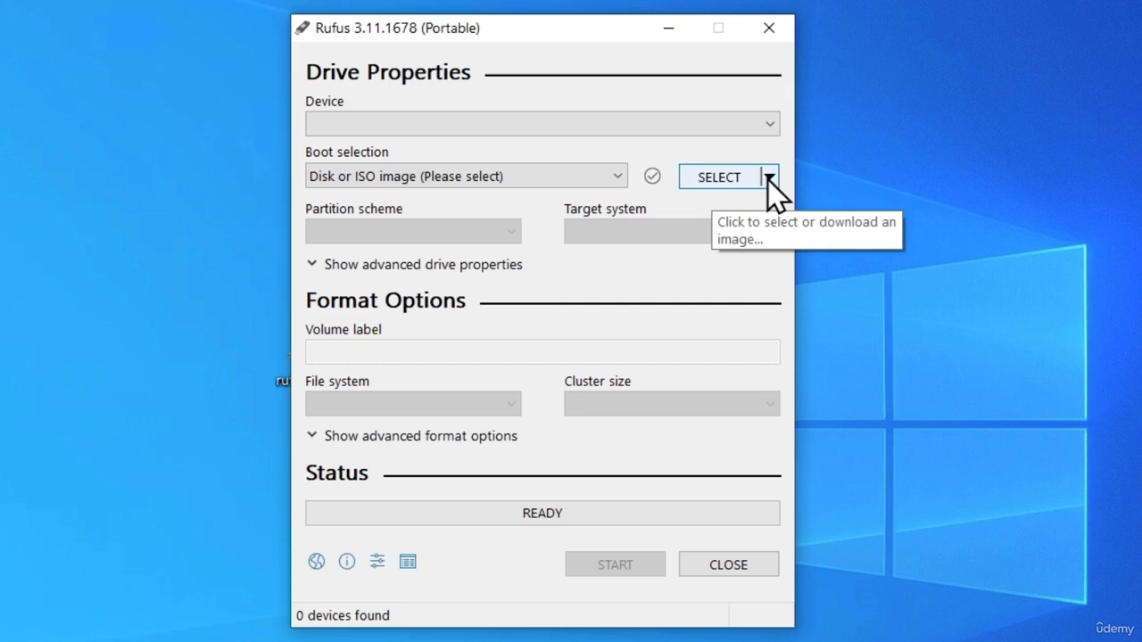
pyautogui.moveTo(662, 165)
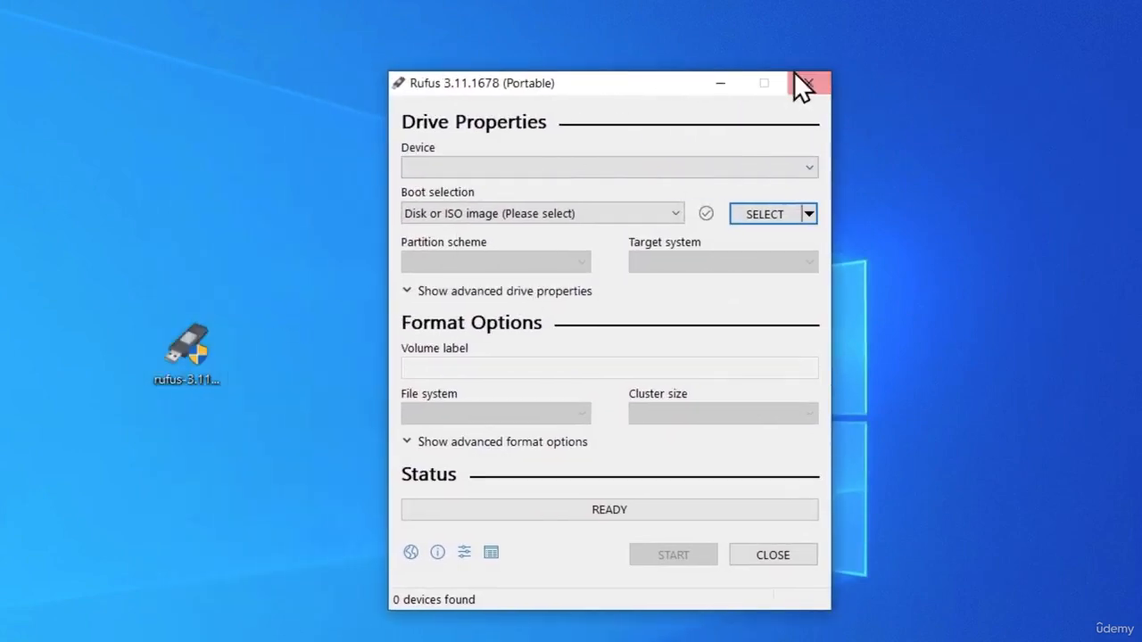
pyautogui.moveTo(732, 174)
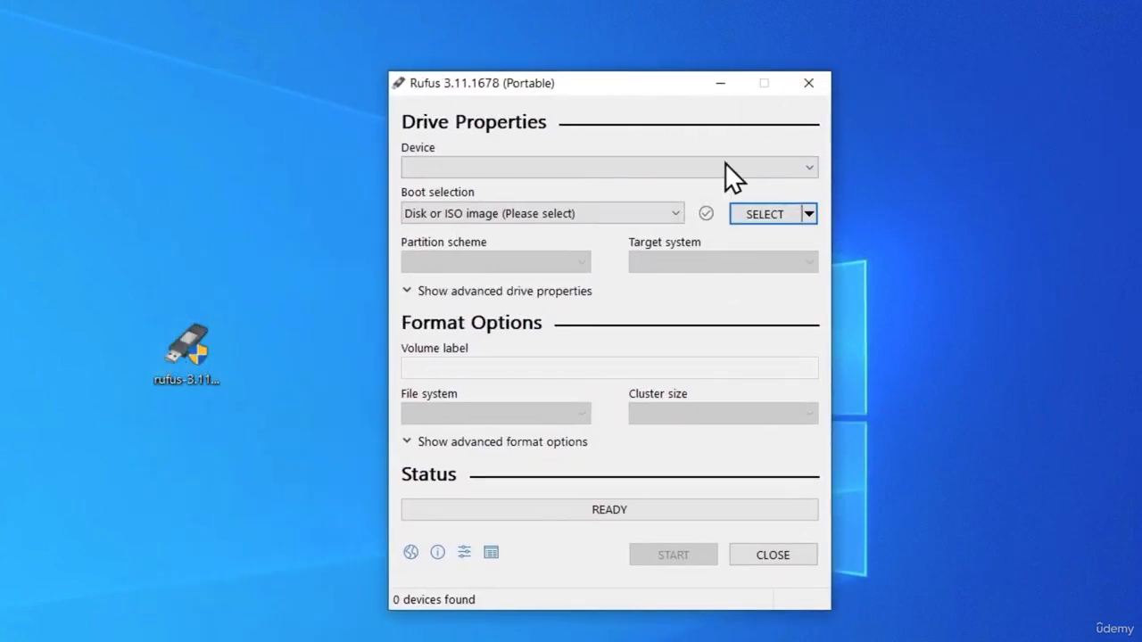
pyautogui.moveTo(732, 331)
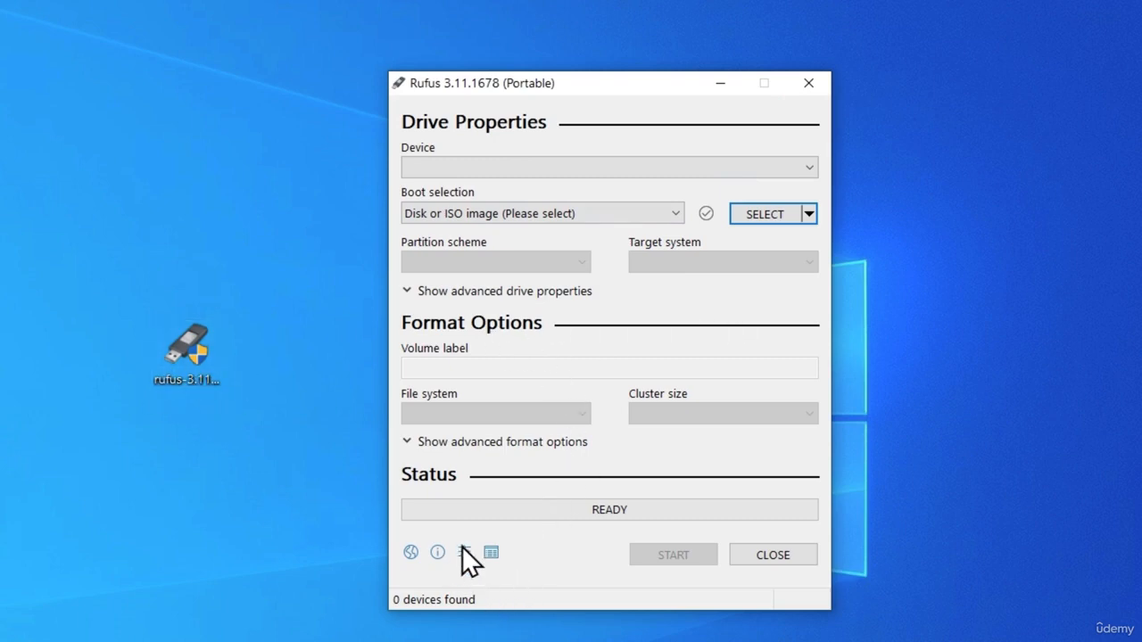
# View and close the update policy settings, and show the select-or-download image options.
pyautogui.click(464, 551)
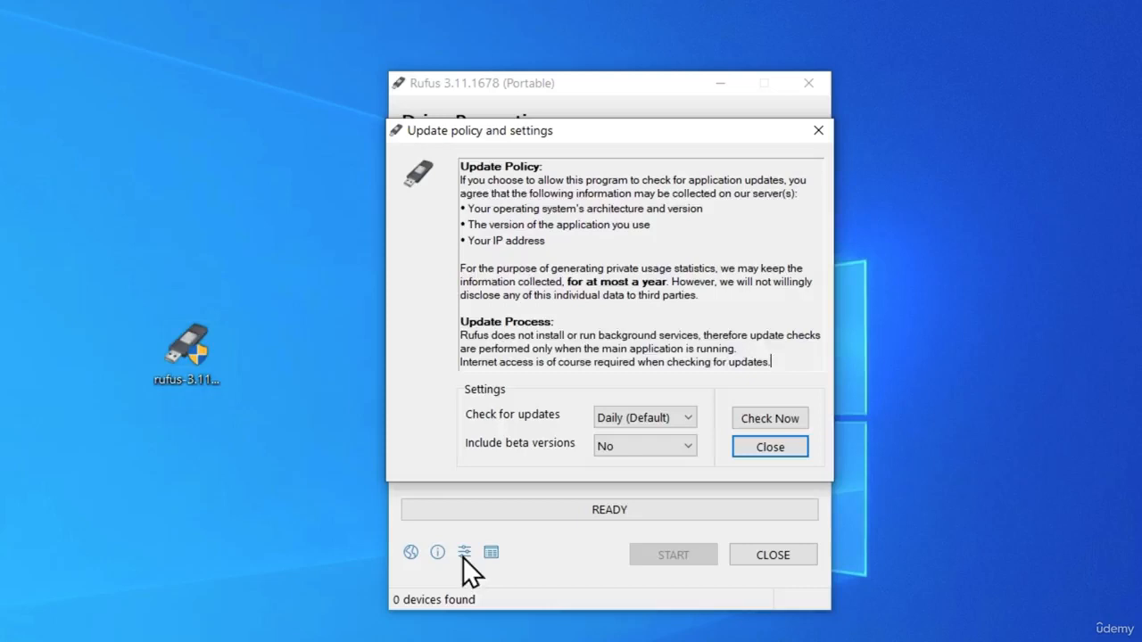
pyautogui.moveTo(489, 427)
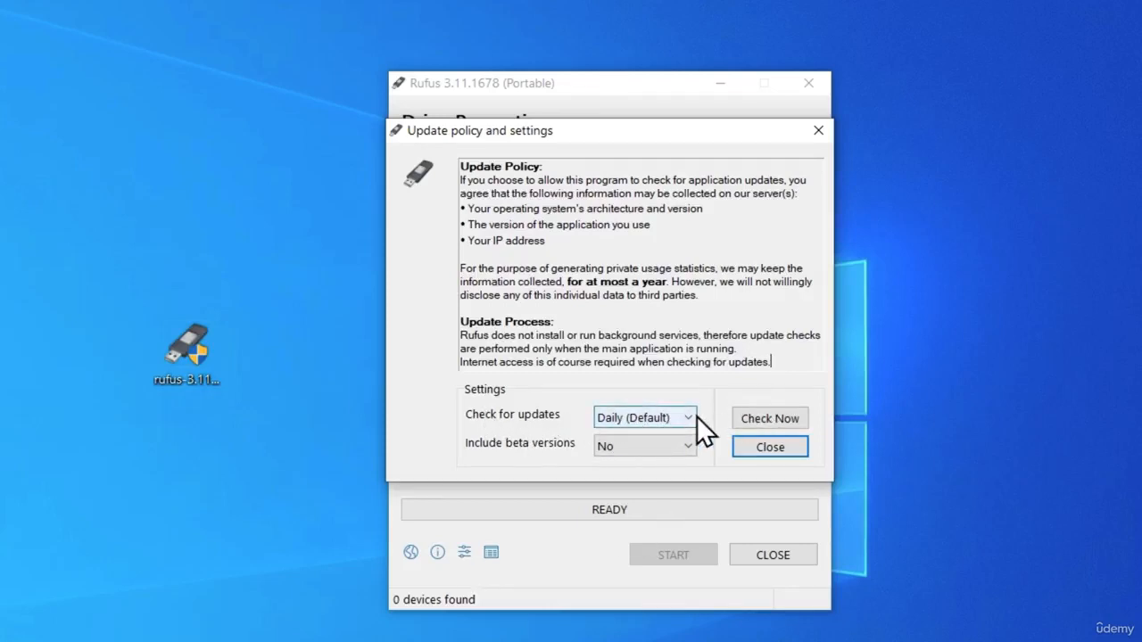
pyautogui.click(769, 446)
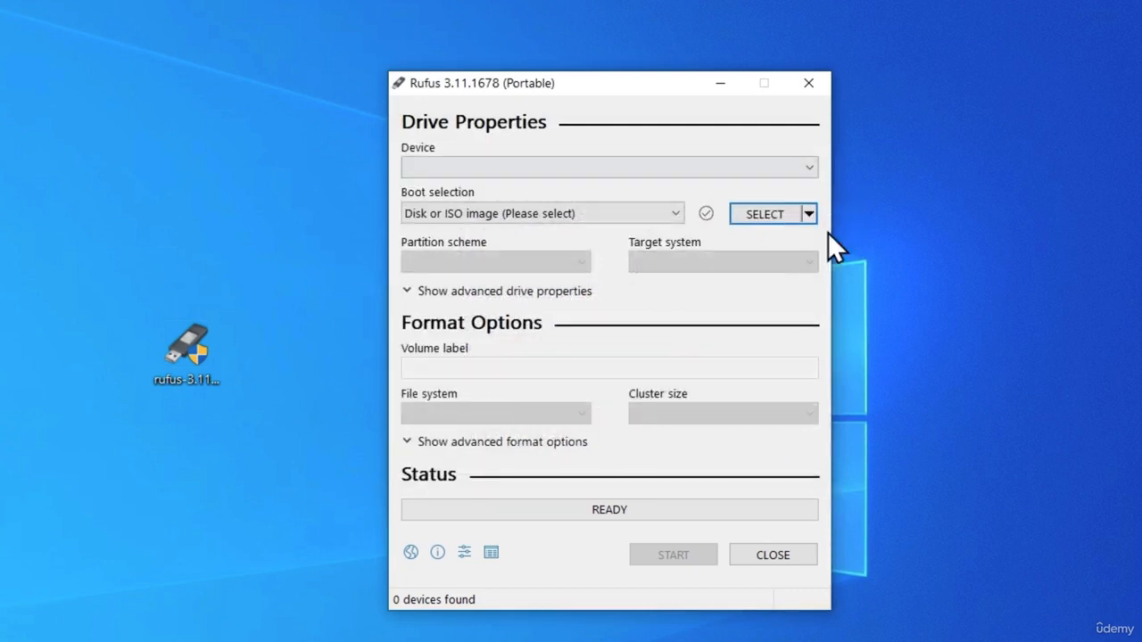
pyautogui.moveTo(772, 214)
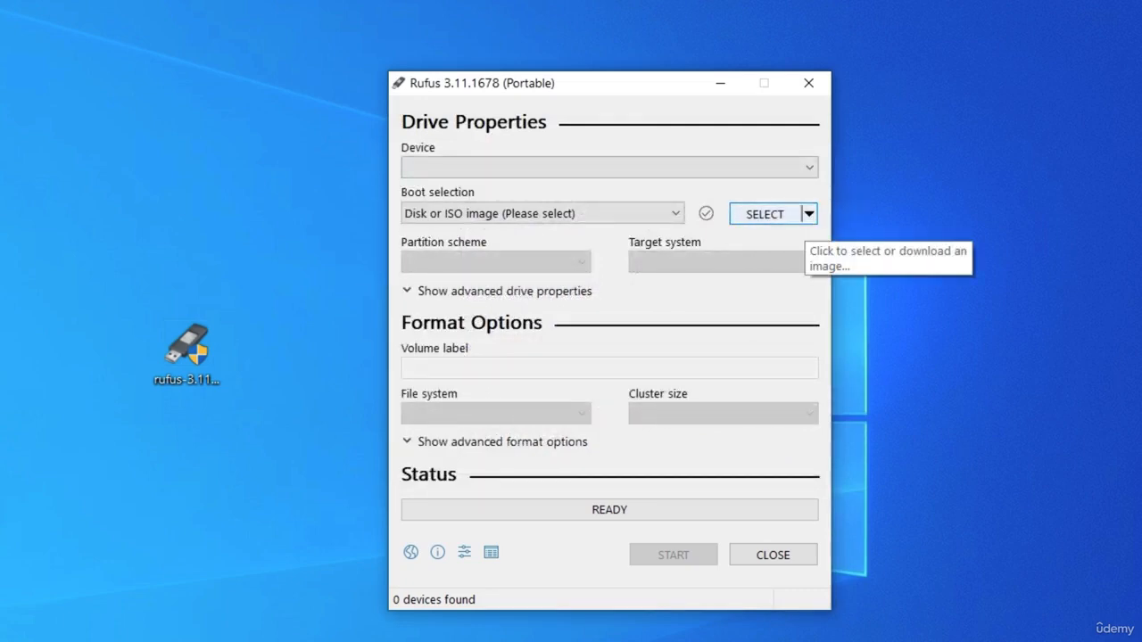
pyautogui.moveTo(813, 227)
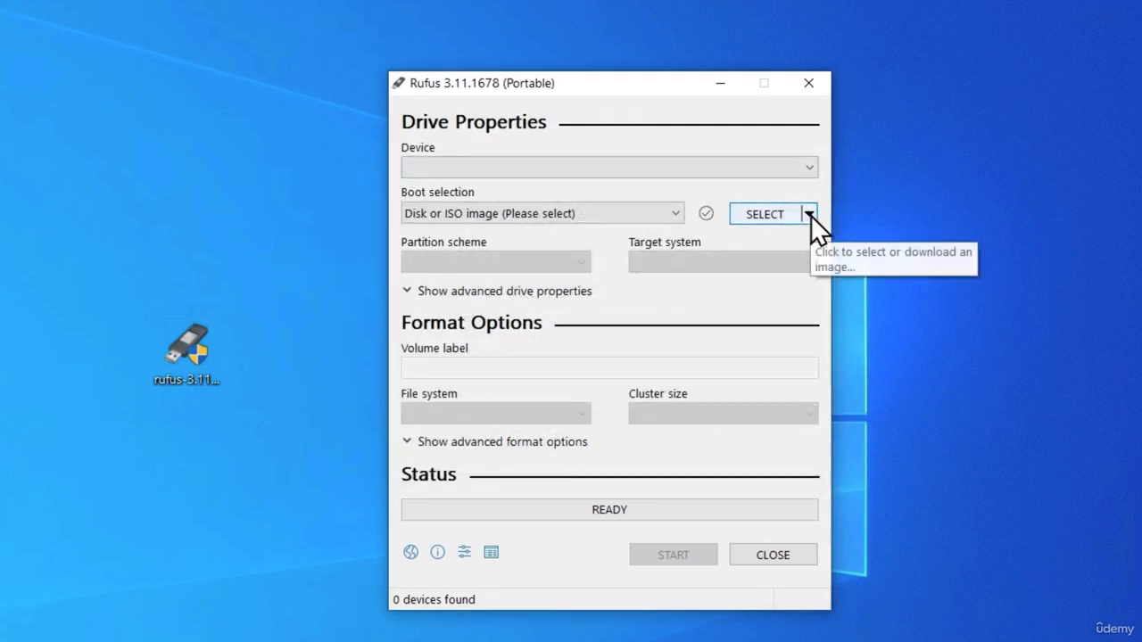
pyautogui.click(809, 214)
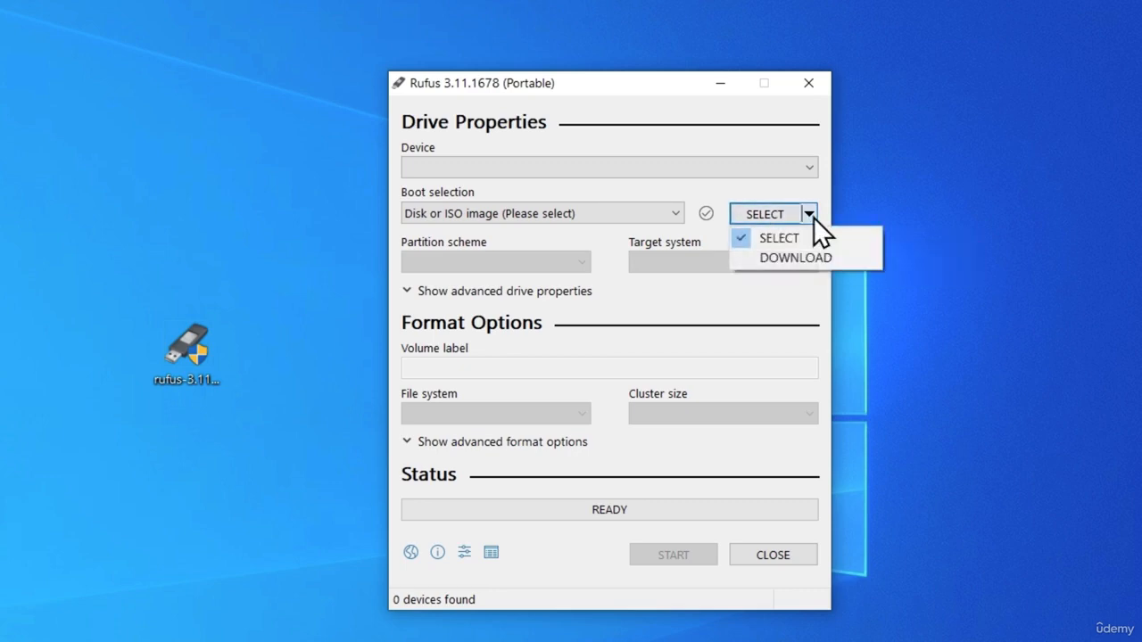
# Open Download ISO Image and confirm Windows 10 as the version.
pyautogui.click(795, 258)
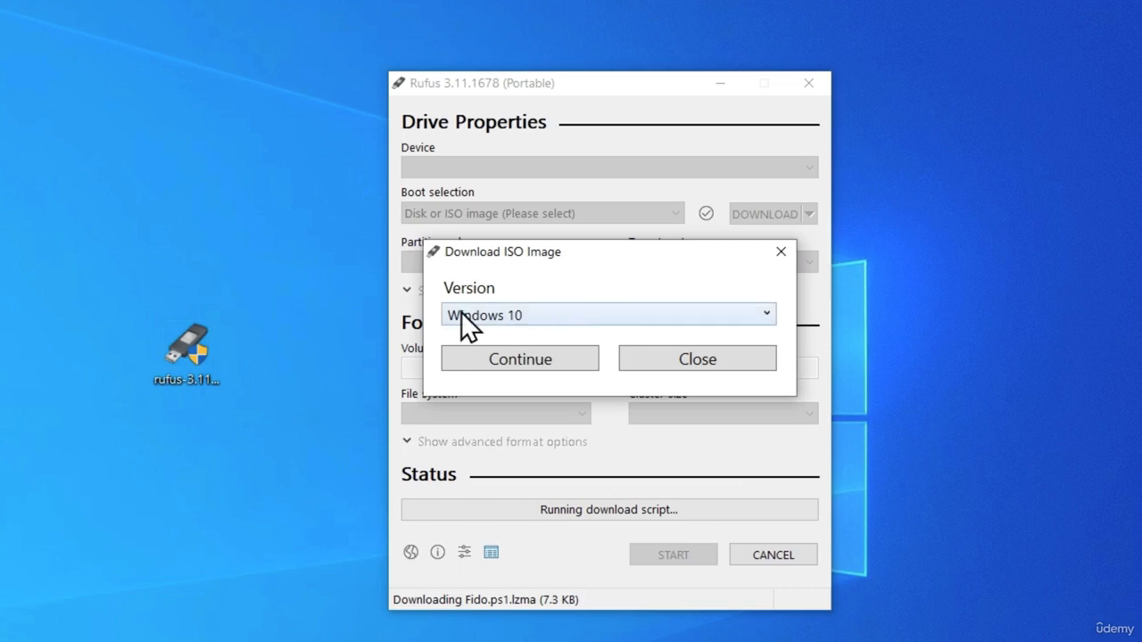
pyautogui.moveTo(758, 281)
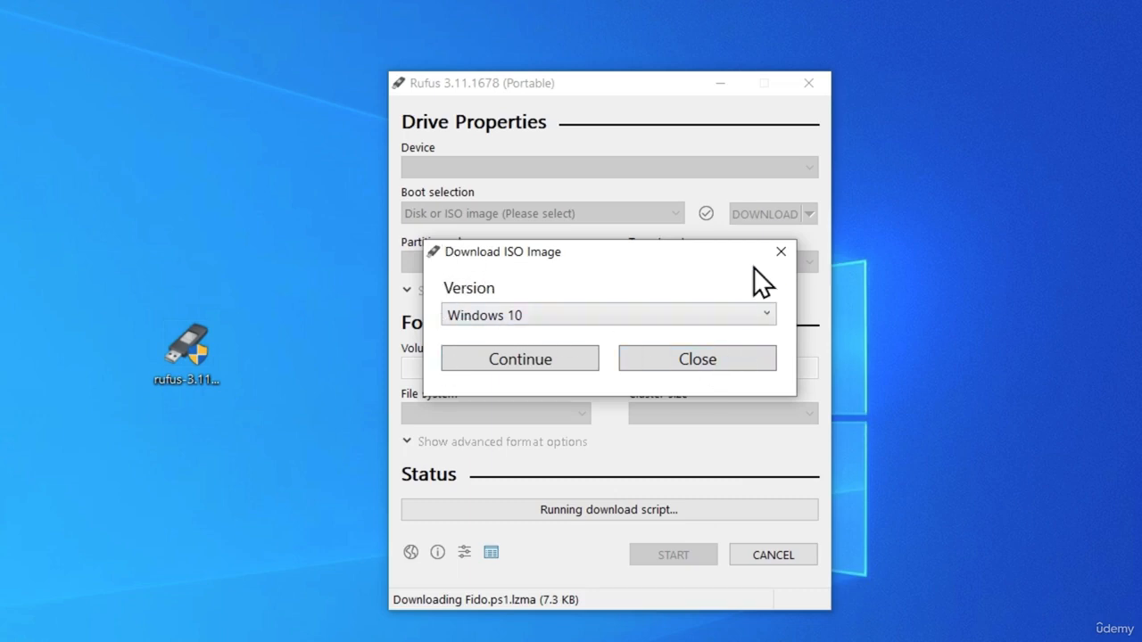
pyautogui.moveTo(442, 308)
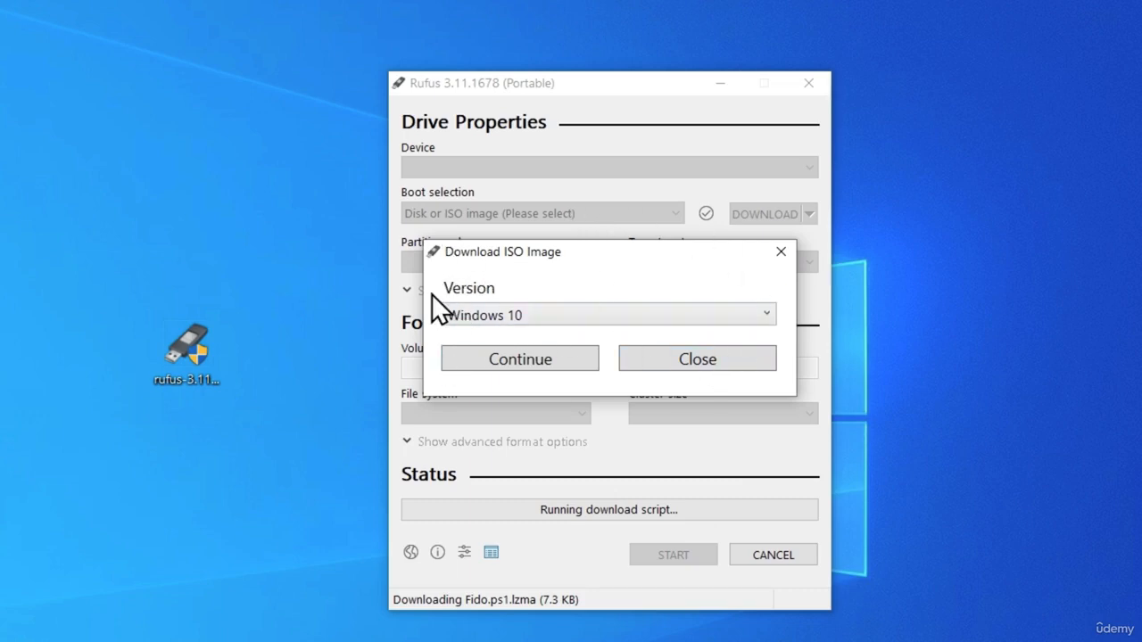
pyautogui.moveTo(602, 272)
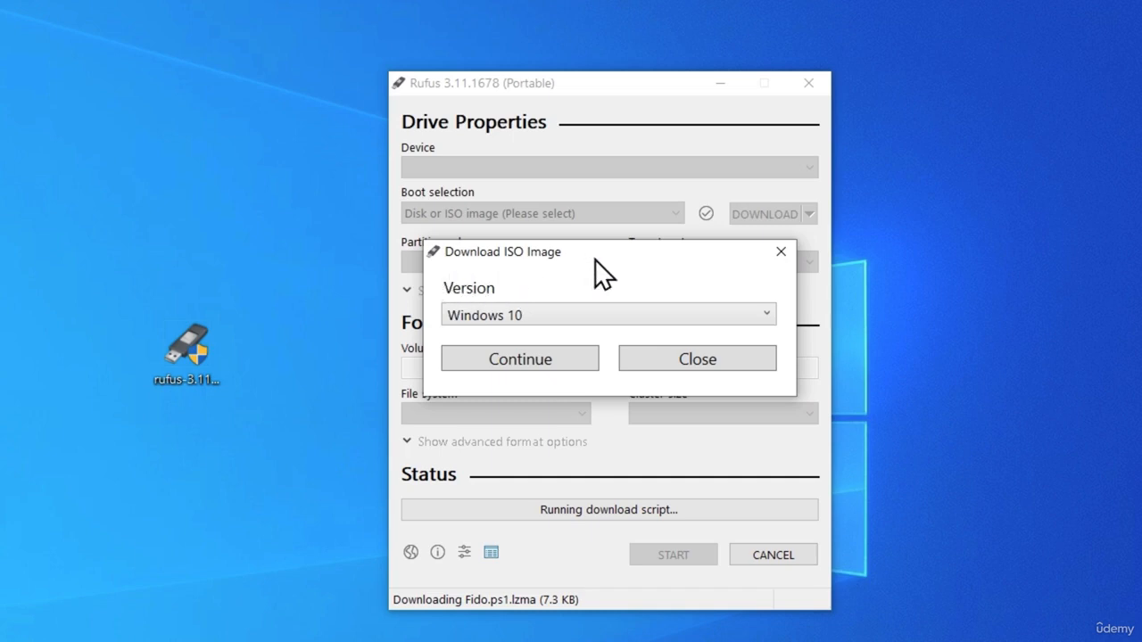
pyautogui.moveTo(607, 307)
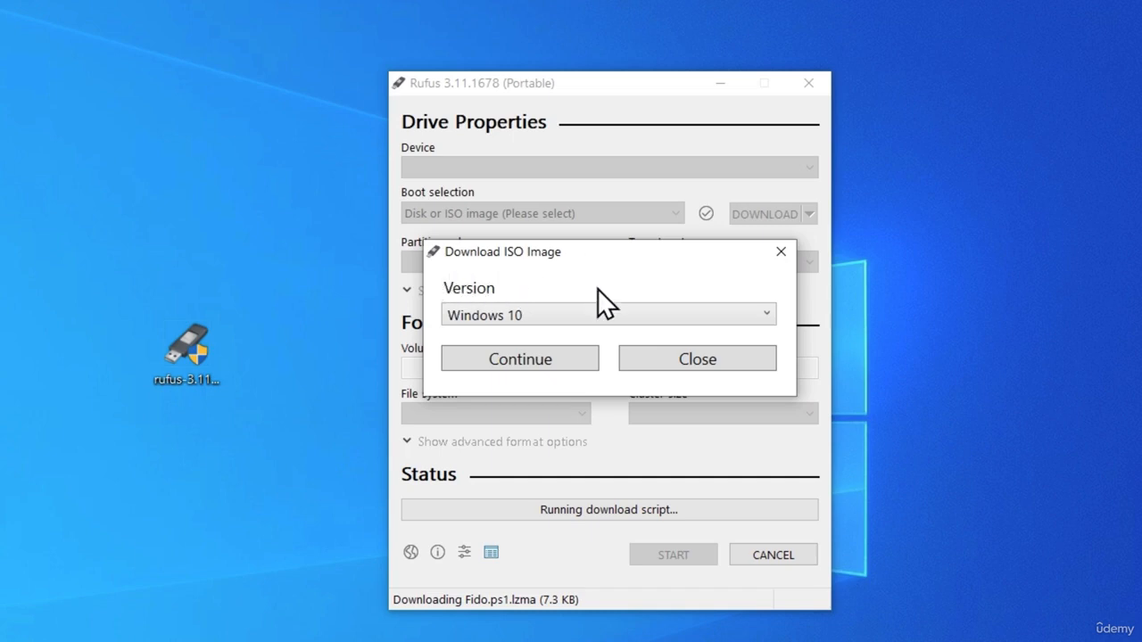
pyautogui.click(762, 314)
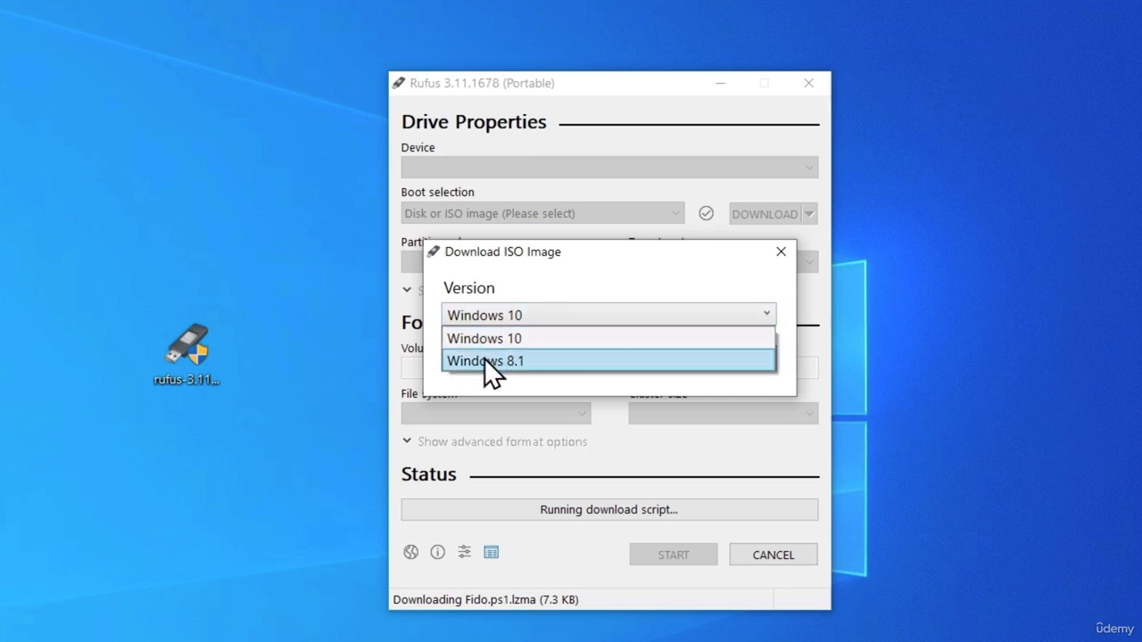
pyautogui.moveTo(508, 343)
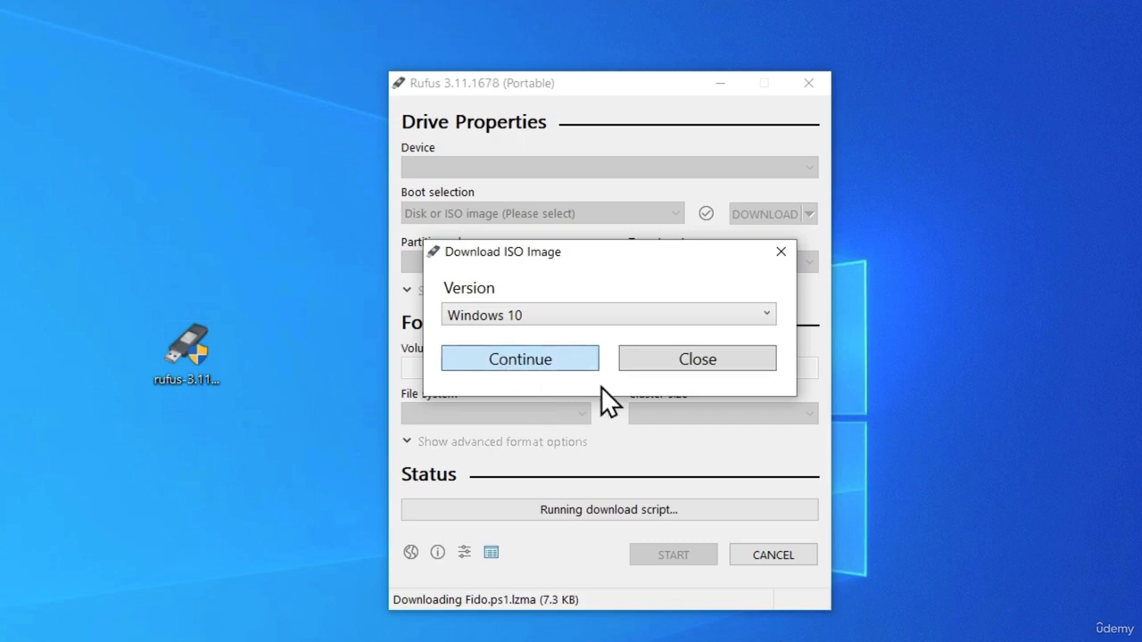
pyautogui.click(519, 358)
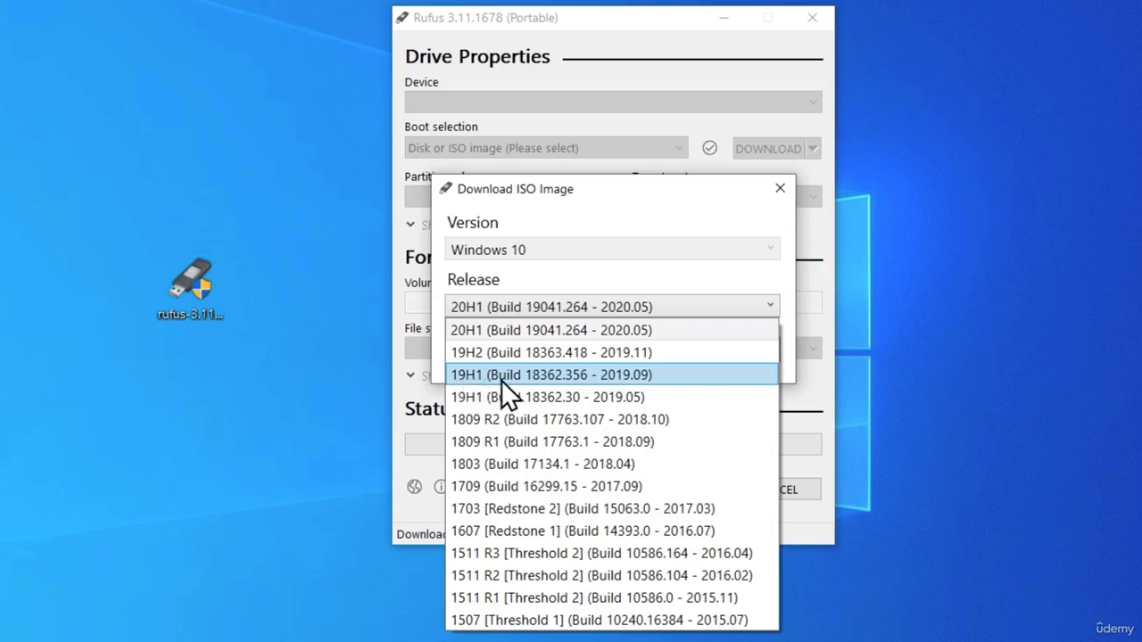
pyautogui.moveTo(575, 388)
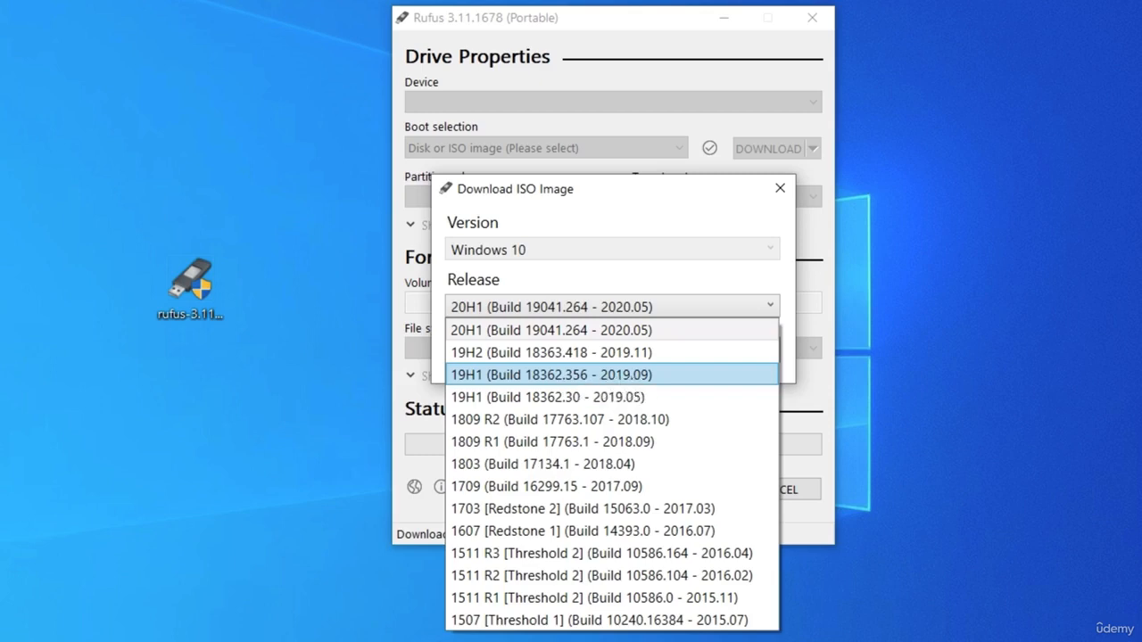
pyautogui.moveTo(656, 393)
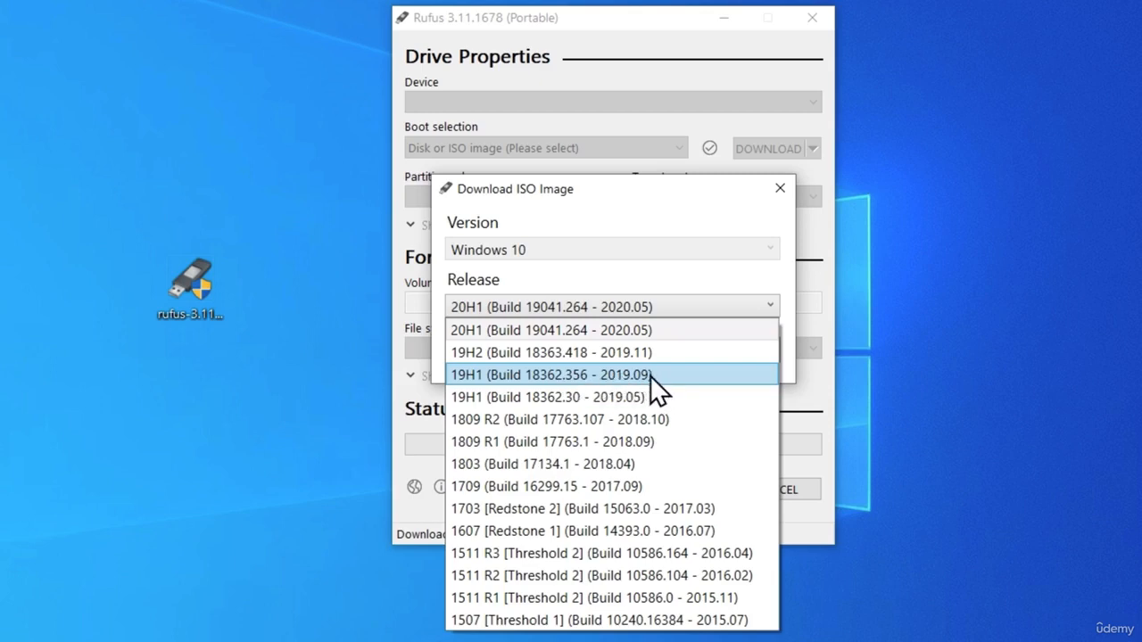
pyautogui.moveTo(673, 392)
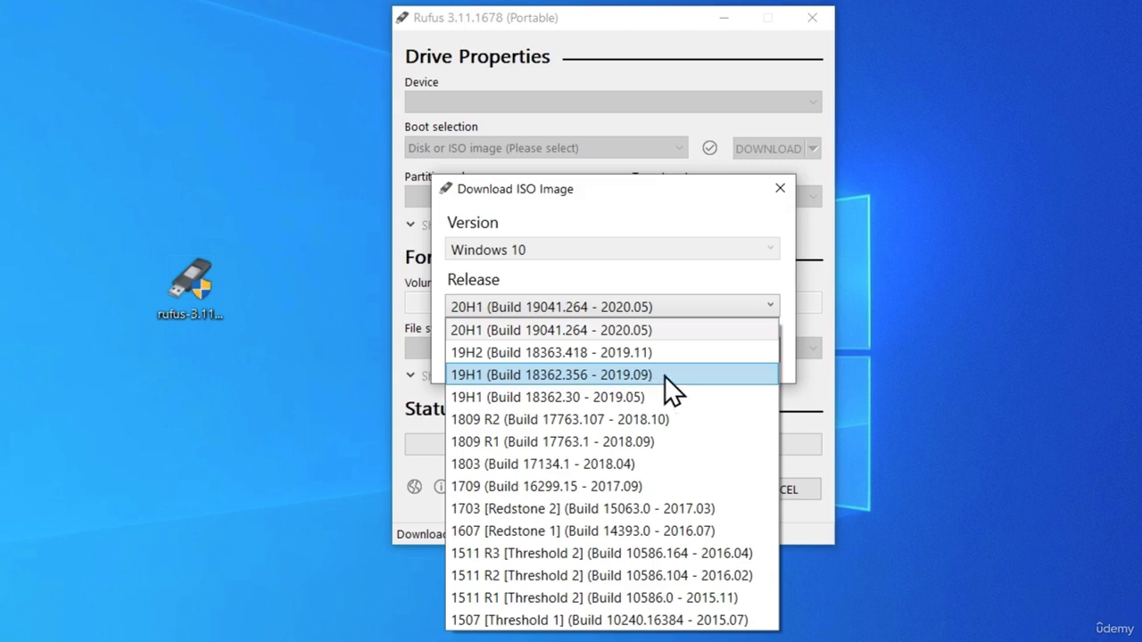
# Choose release 19H1 (Build 18362.356) and the Windows 10 Home/Pro edition.
pyautogui.click(551, 374)
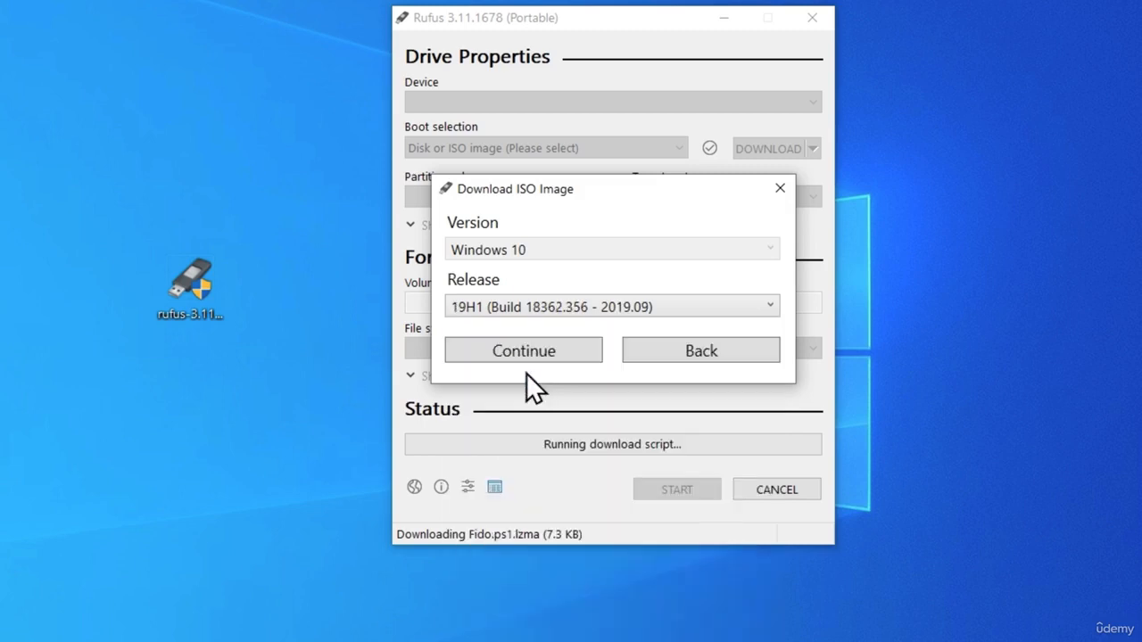
pyautogui.click(523, 350)
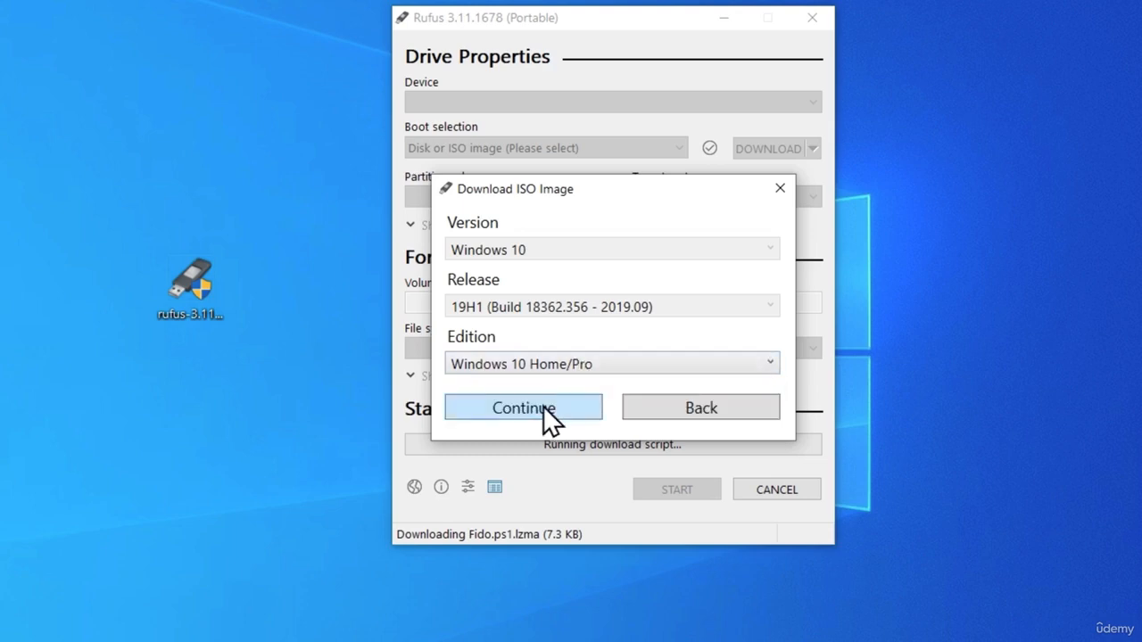
pyautogui.click(523, 407)
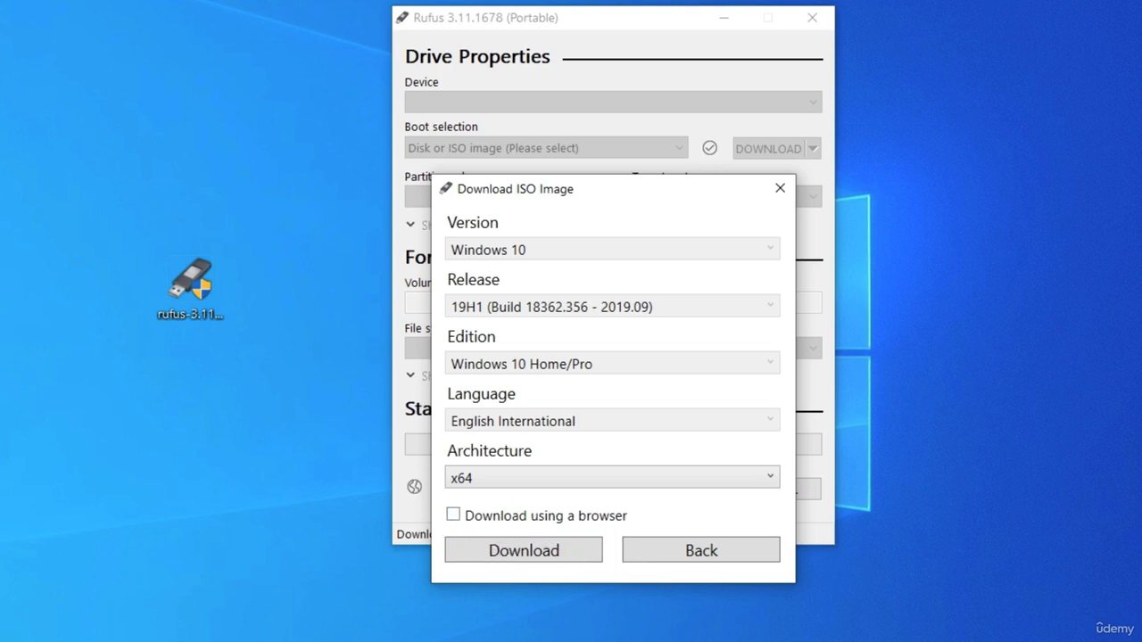
# Dismiss the Download ISO Image dialog and close Rufus to the desktop.
pyautogui.click(523, 549)
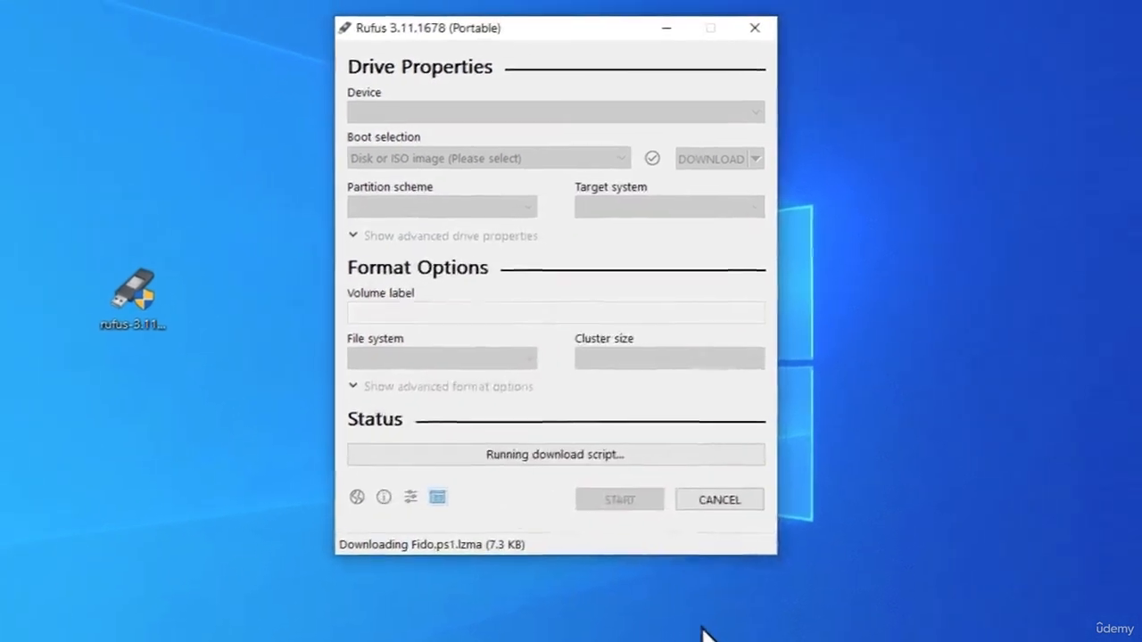
pyautogui.click(711, 159)
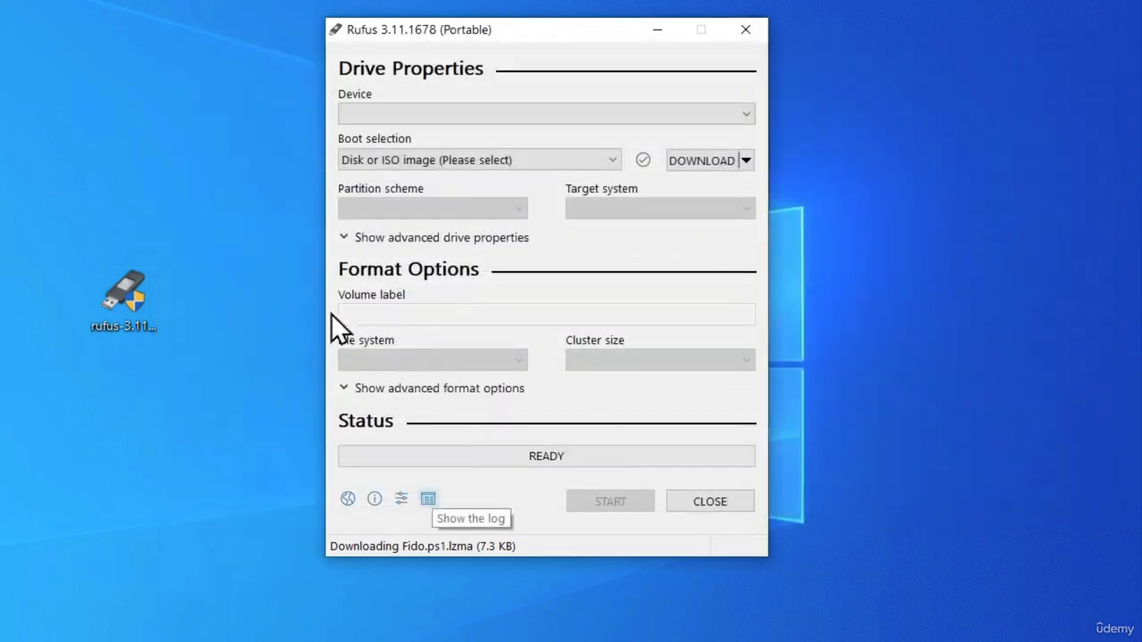
pyautogui.moveTo(198, 339)
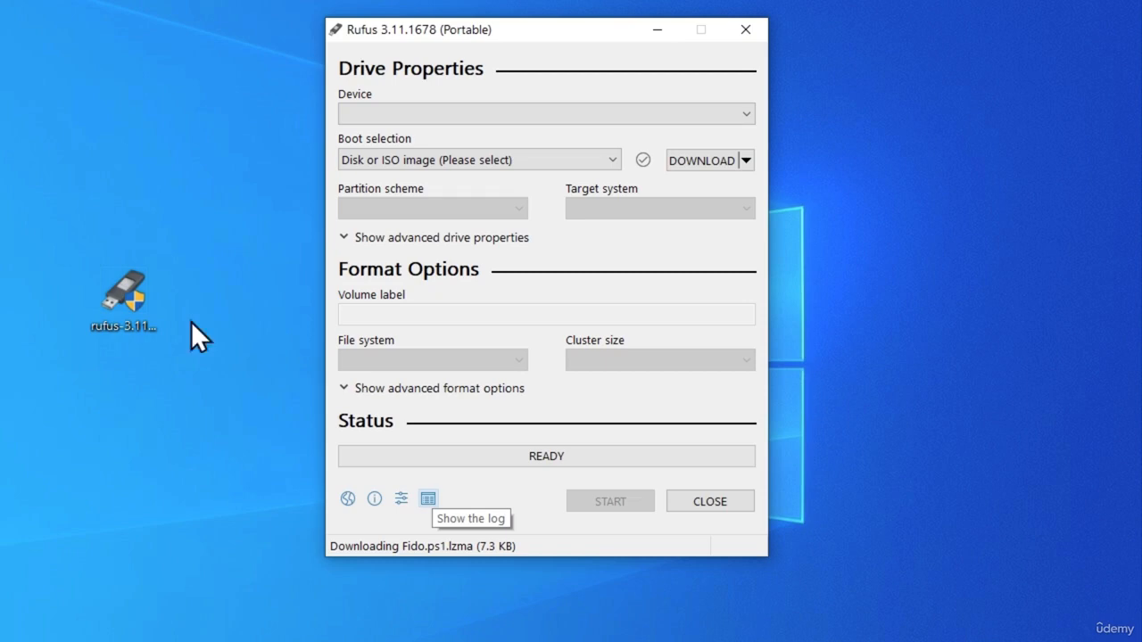
pyautogui.moveTo(645, 508)
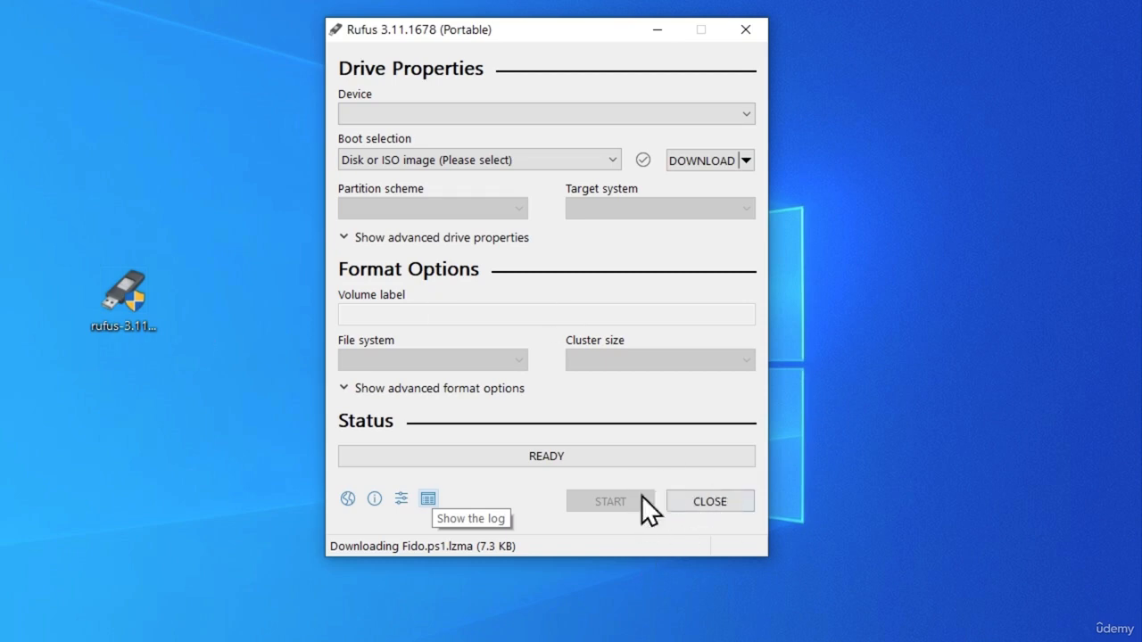
pyautogui.moveTo(560, 473)
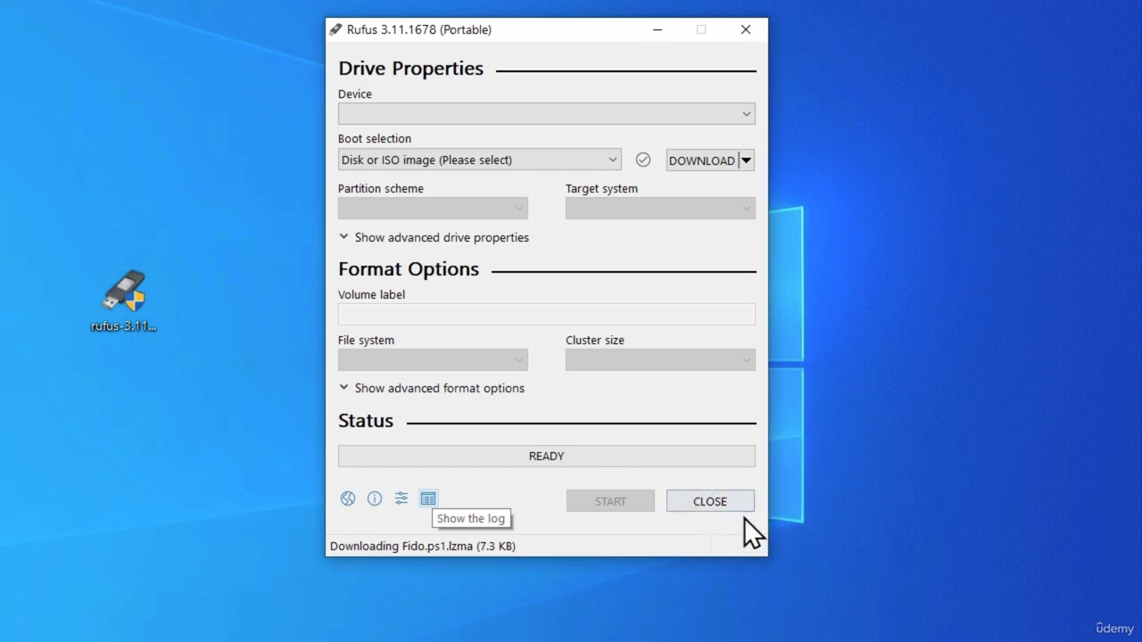
pyautogui.click(709, 501)
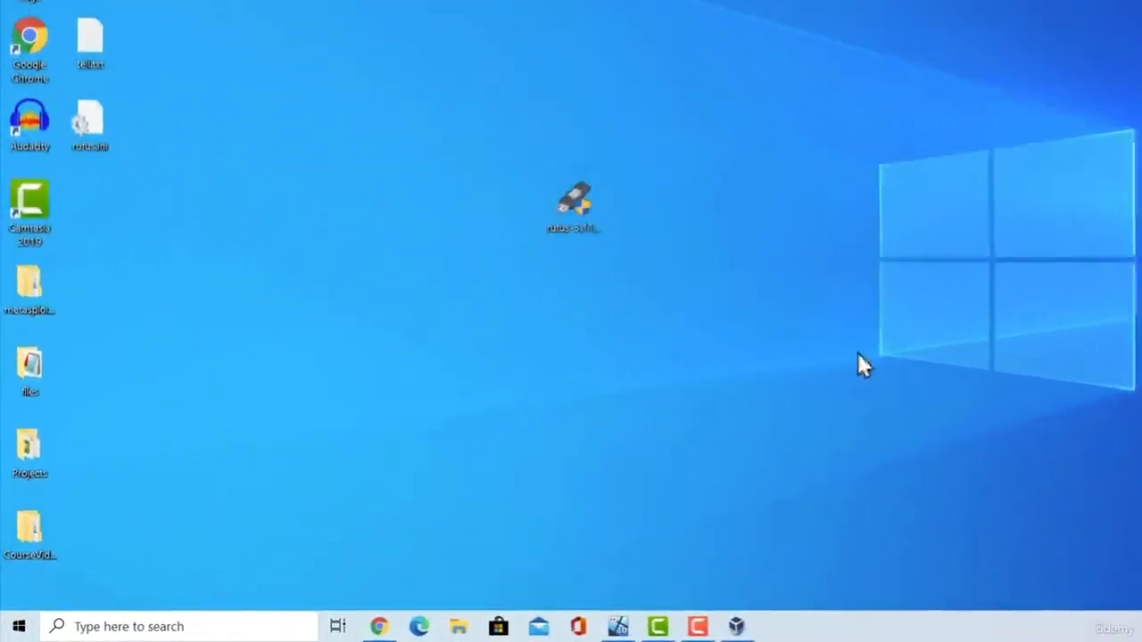
# Open VirtualBox Manager from the taskbar icon.
pyautogui.click(742, 626)
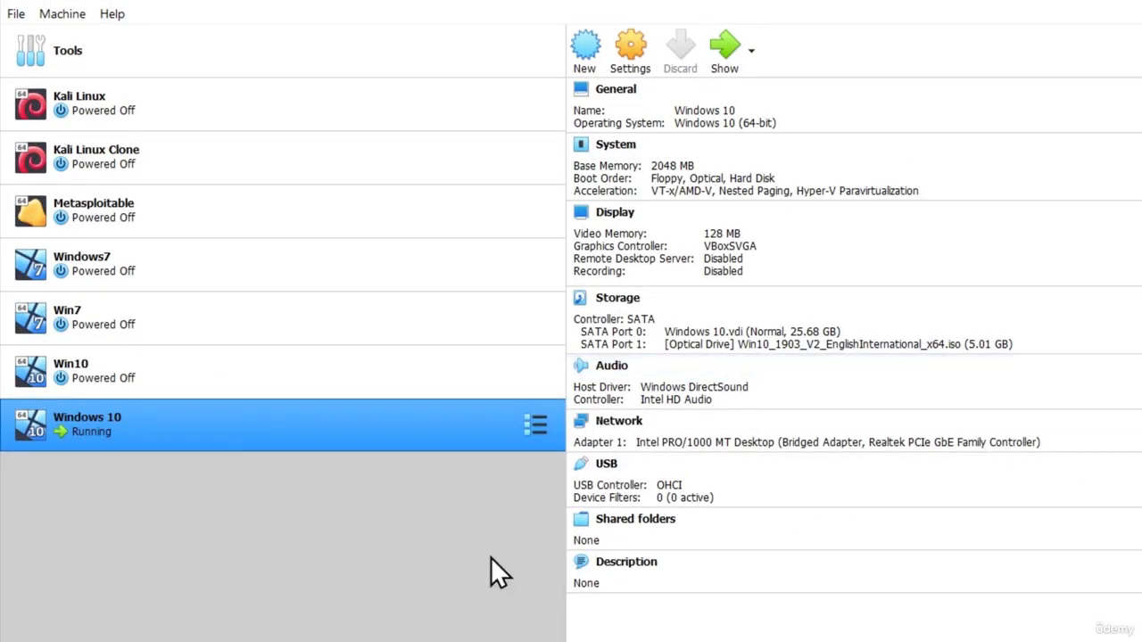
pyautogui.moveTo(977, 87)
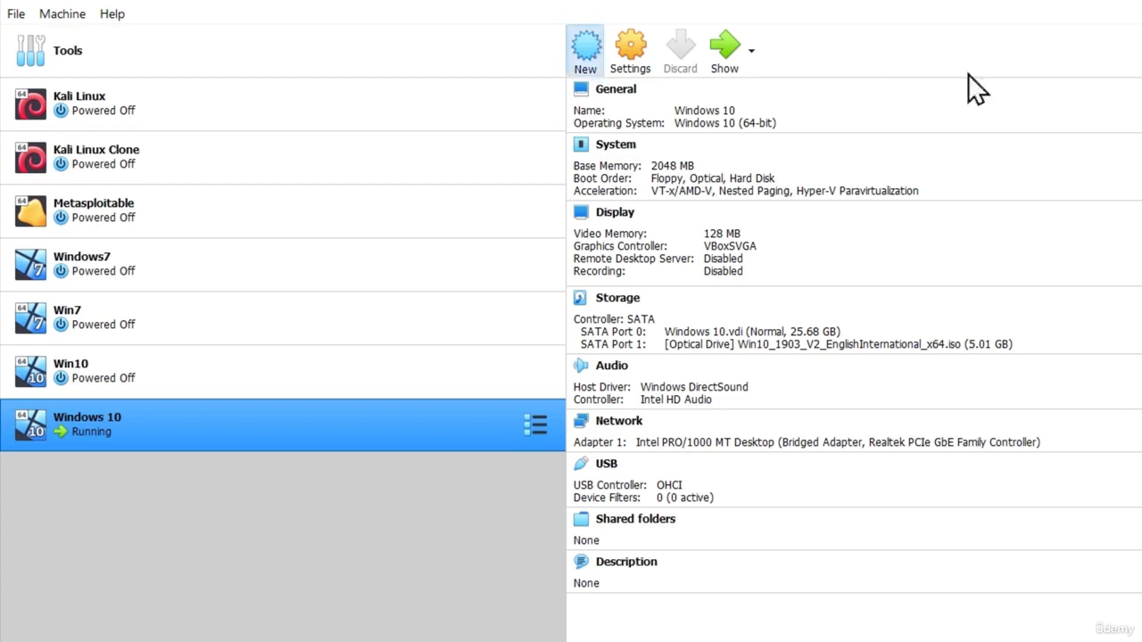
# Start a new Windows 10 (64-bit) machine named 'Window 10' and advance to memory size.
pyautogui.click(585, 50)
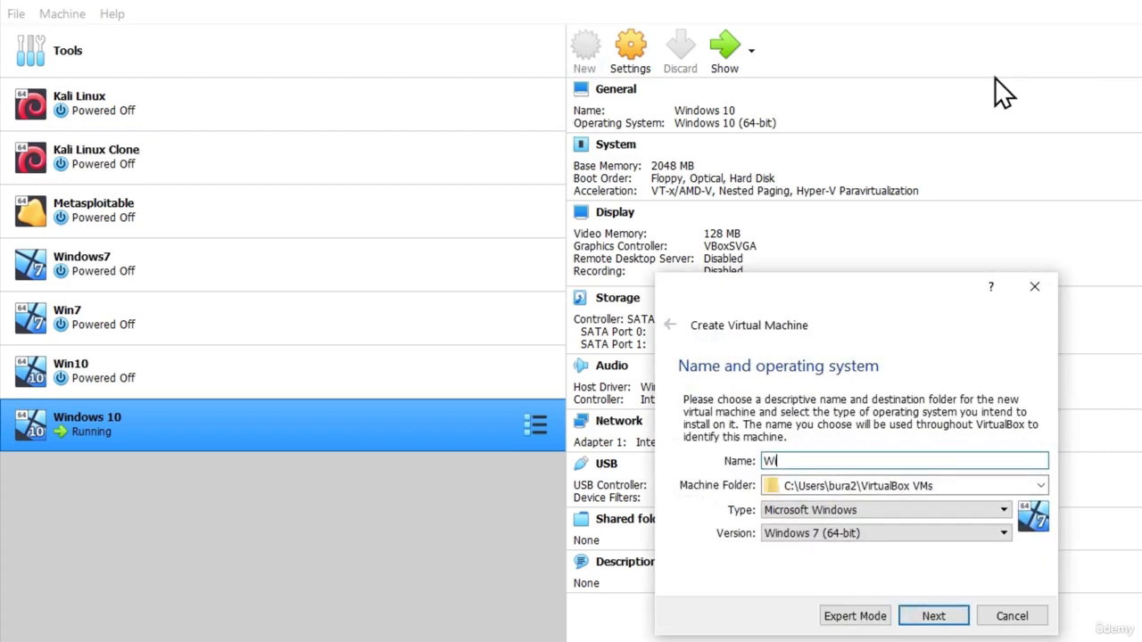
pyautogui.write('ndow 10')
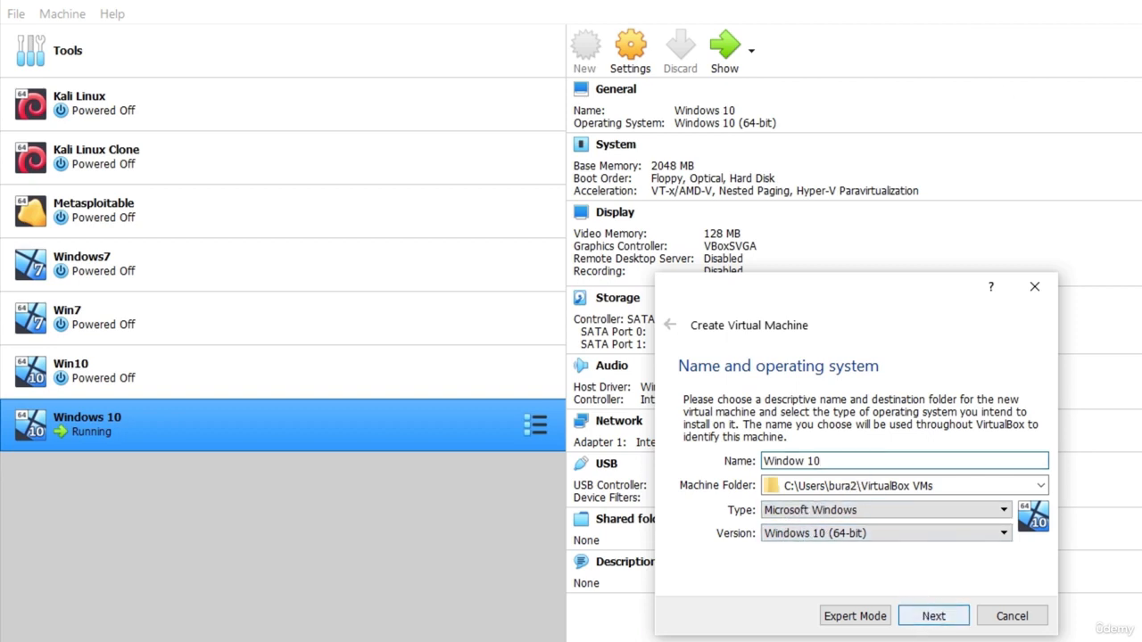
pyautogui.click(934, 616)
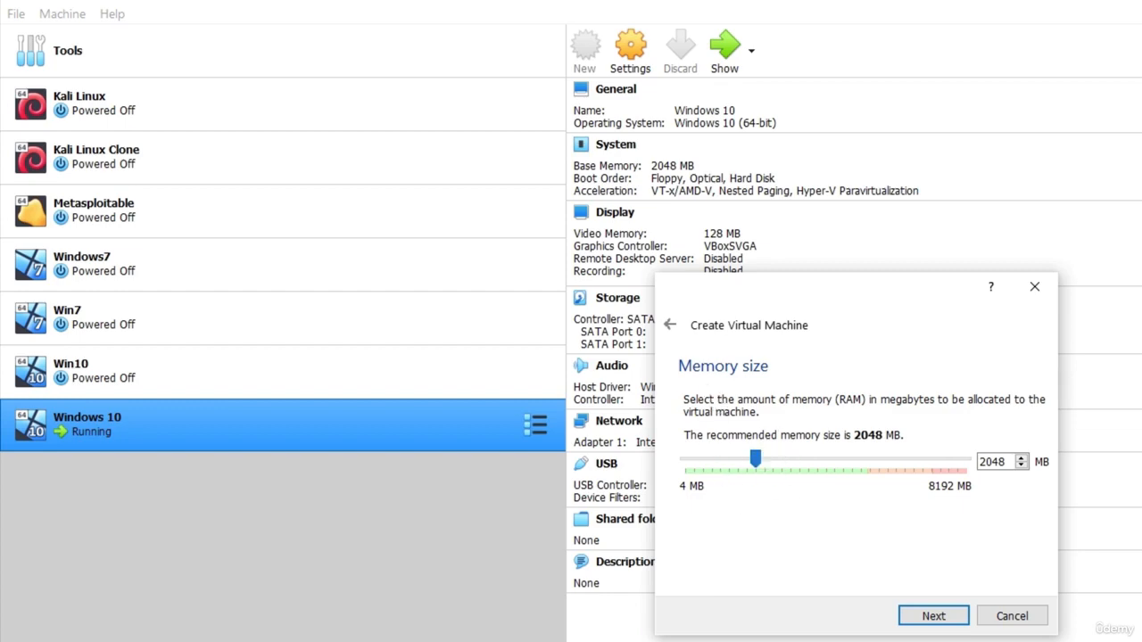
pyautogui.moveTo(933, 616)
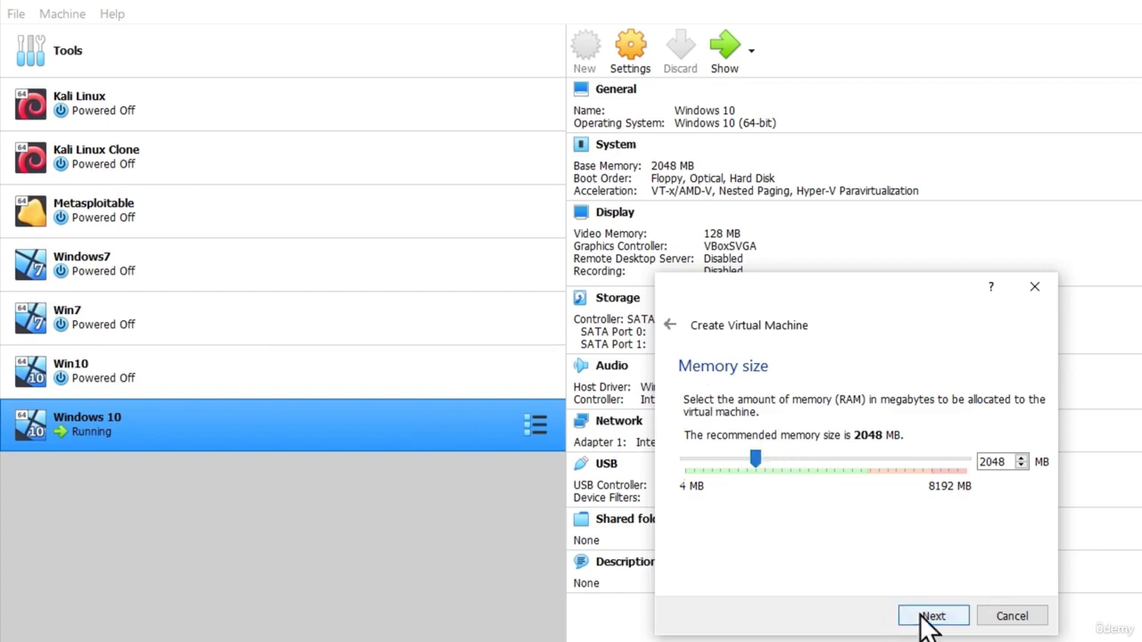
# Create the machine with 2048 MB memory and a dynamically allocated 25.68 GB VDI disk.
pyautogui.click(933, 616)
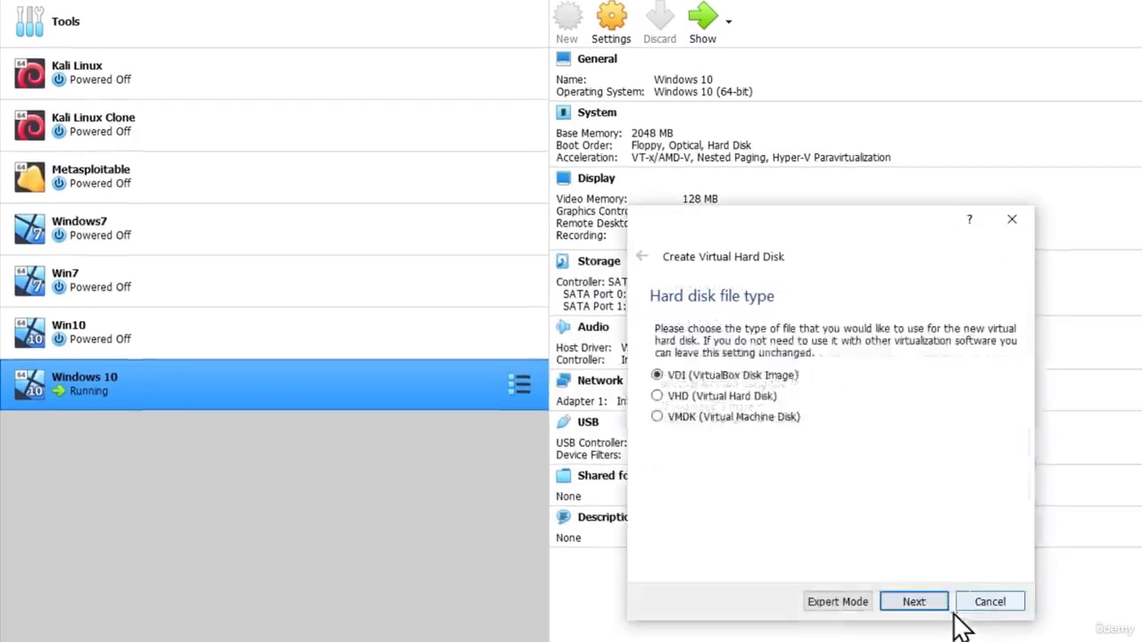
pyautogui.click(913, 601)
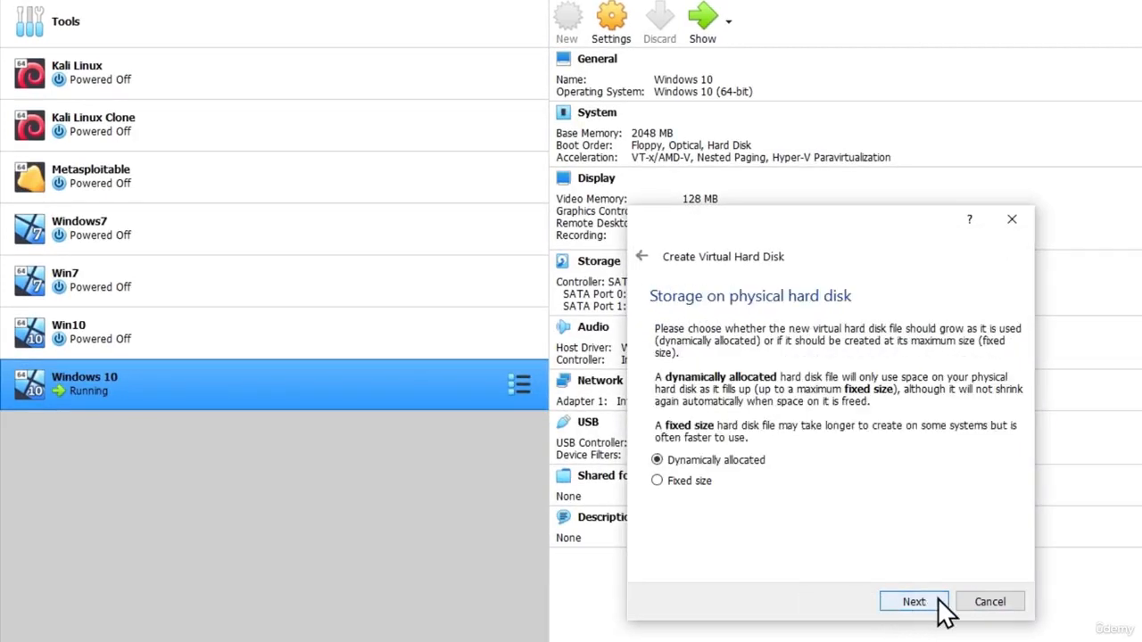
pyautogui.click(914, 602)
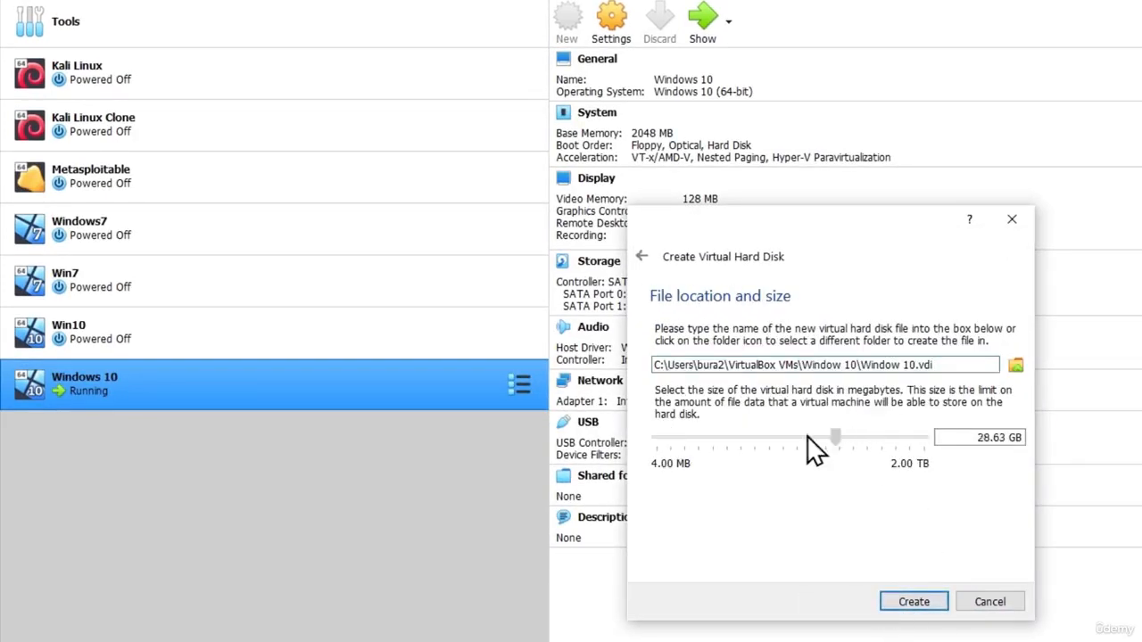
pyautogui.moveTo(834, 437); pyautogui.dragTo(760, 436)
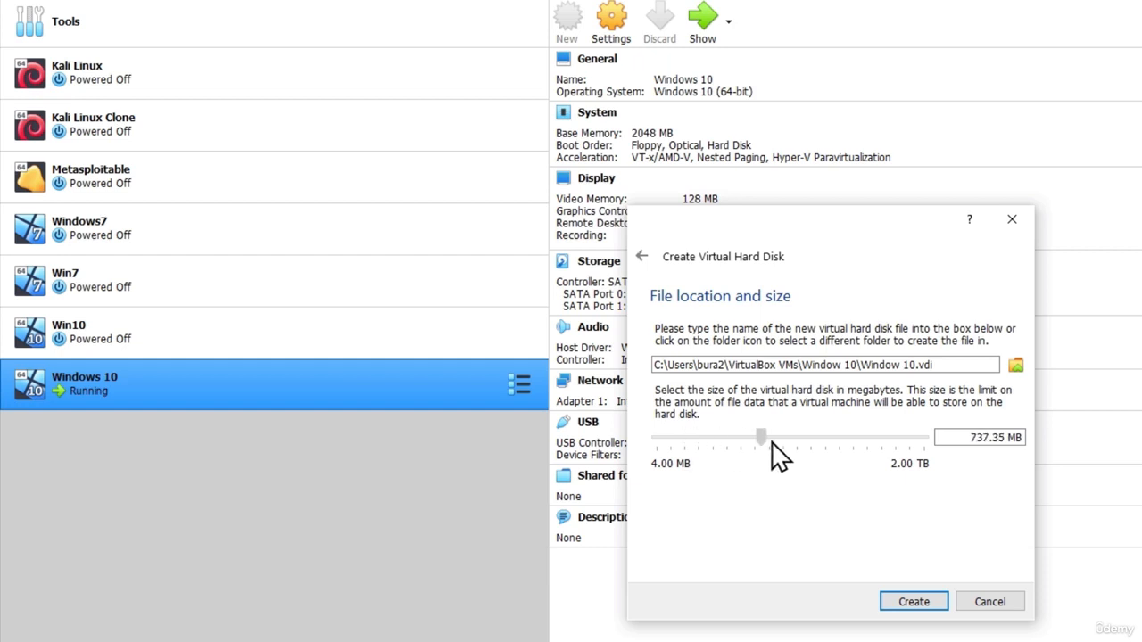
pyautogui.moveTo(760, 436); pyautogui.dragTo(837, 436)
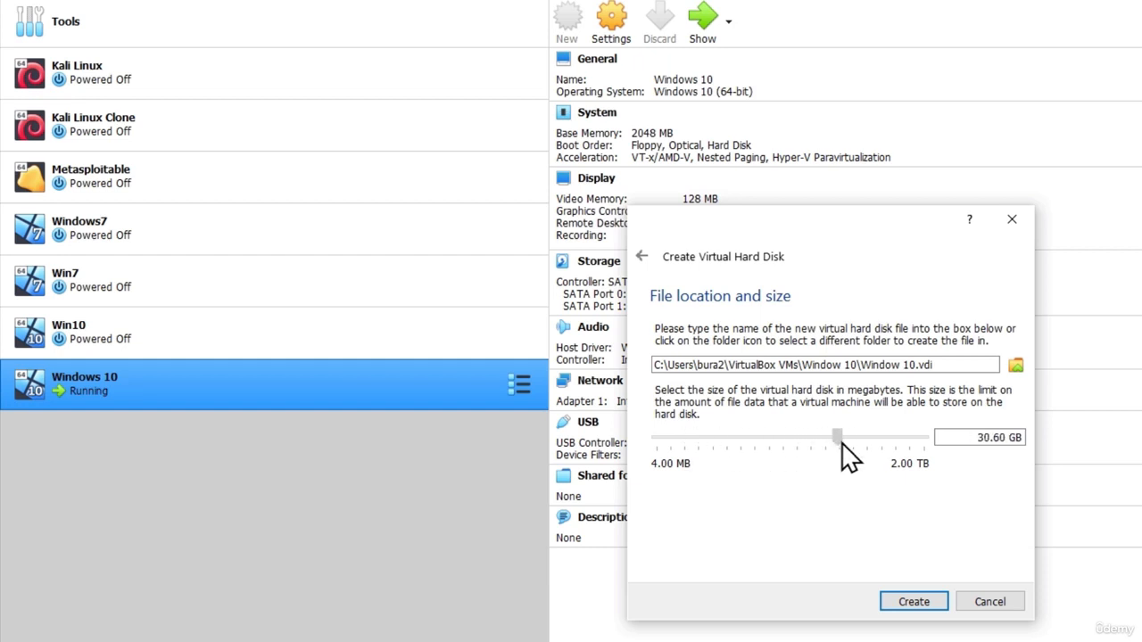
pyautogui.moveTo(836, 437); pyautogui.dragTo(832, 436)
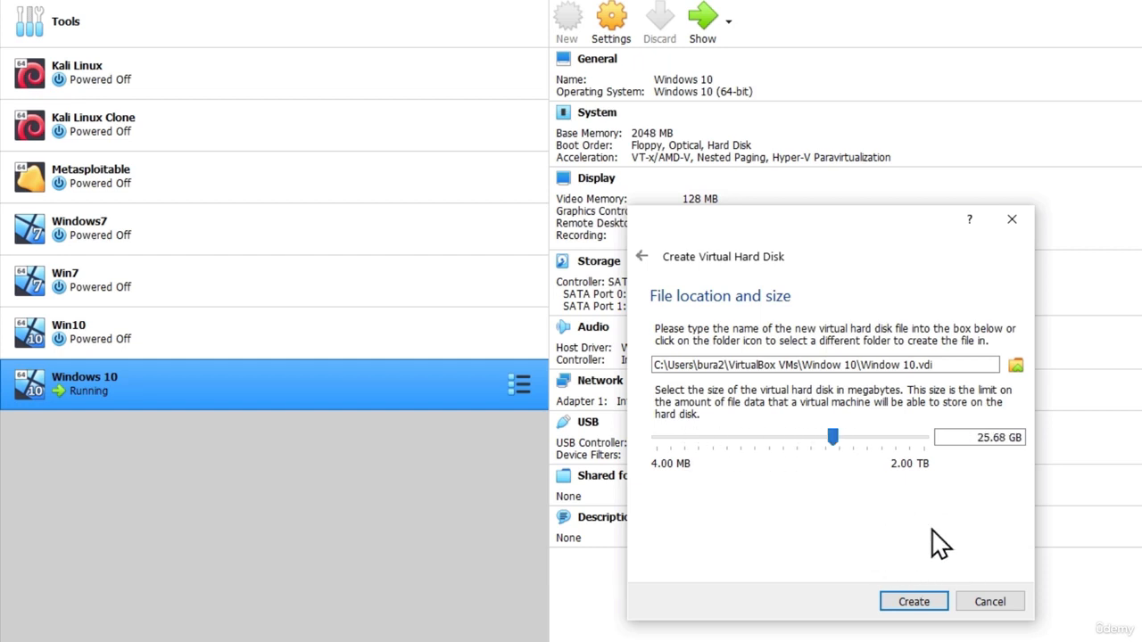
pyautogui.click(912, 600)
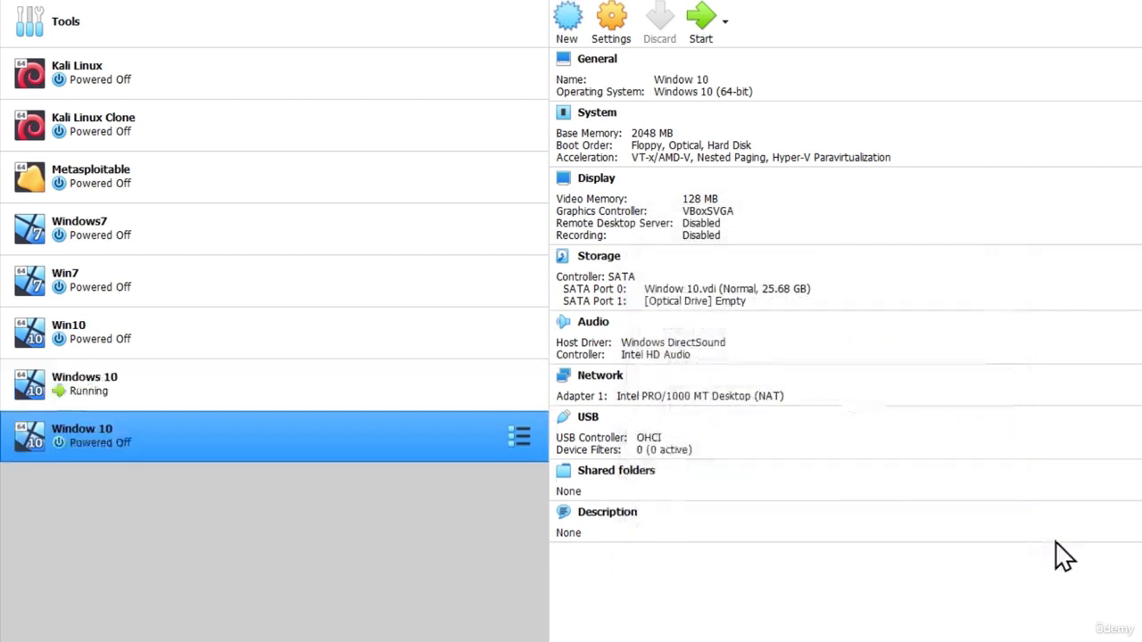
pyautogui.moveTo(241, 450)
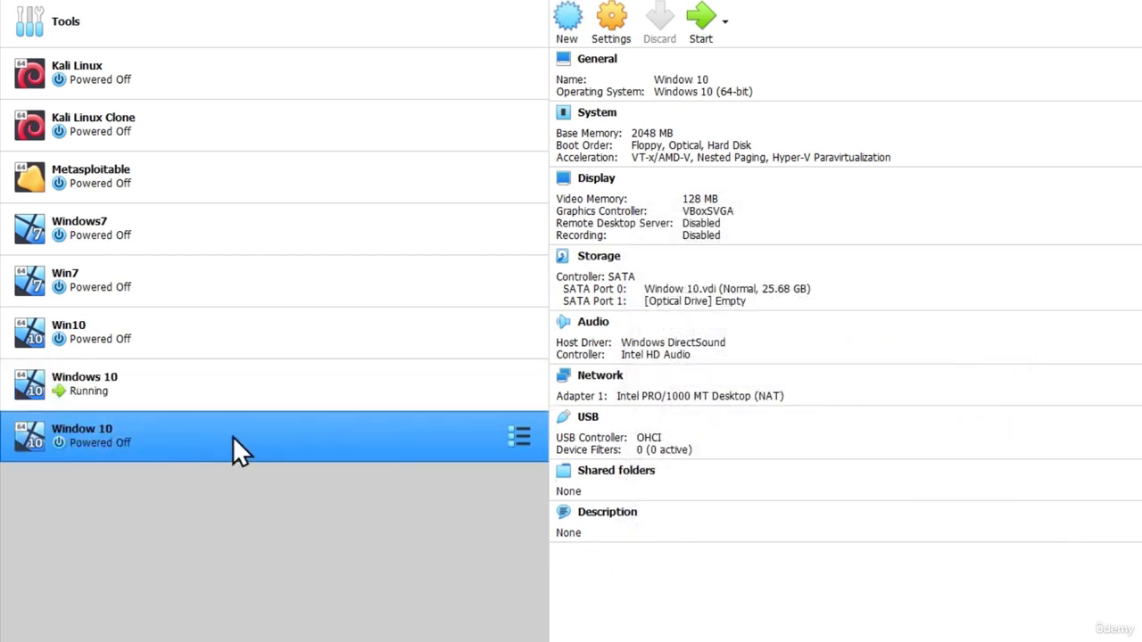
pyautogui.moveTo(134, 460)
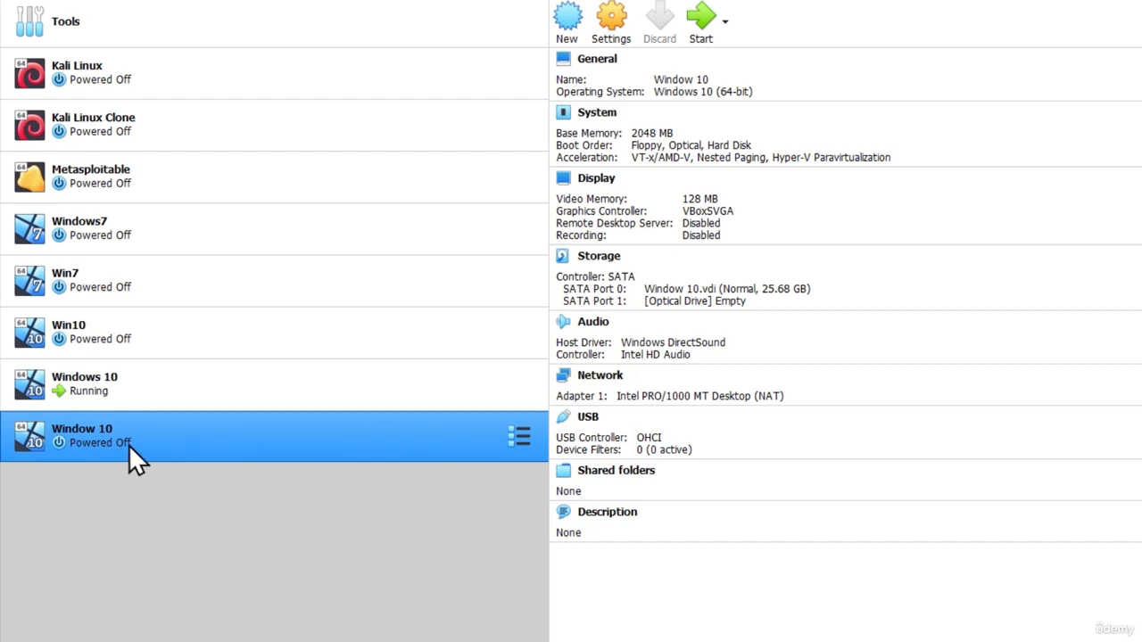
pyautogui.moveTo(611, 19)
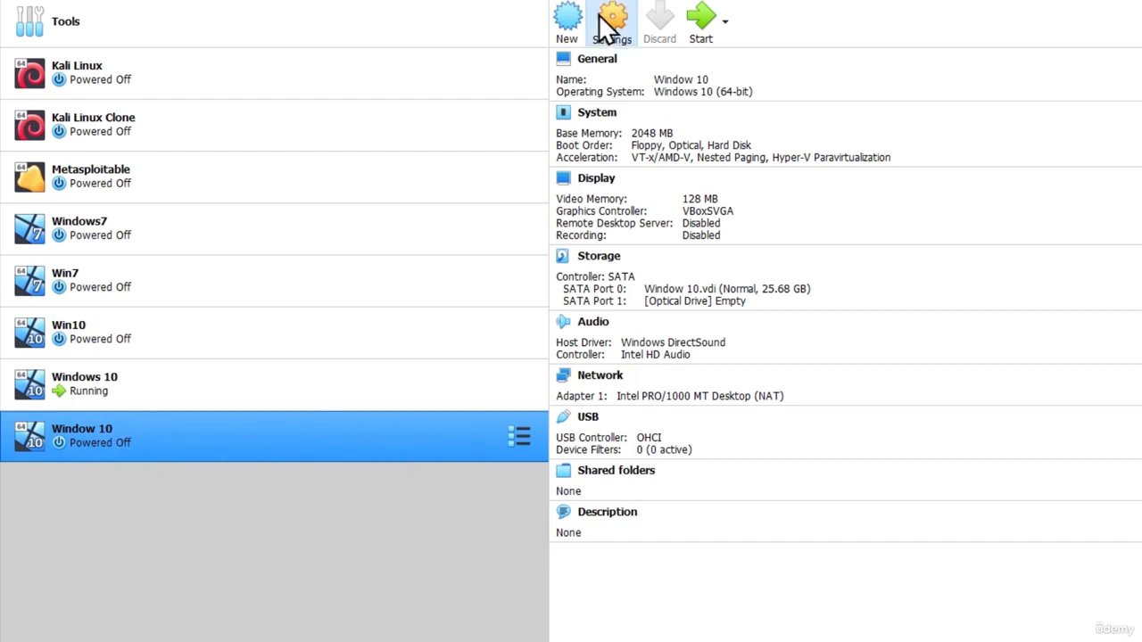
pyautogui.moveTo(712, 170)
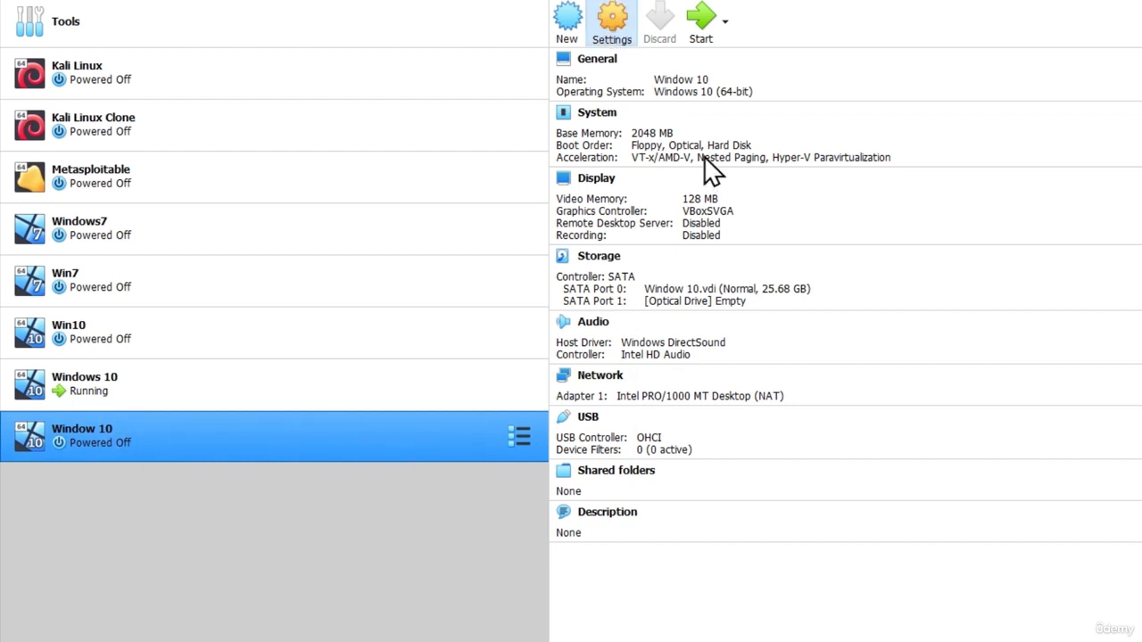
# In Window 10's settings, replace the empty optical drive and choose Bridged Adapter networking.
pyautogui.click(611, 22)
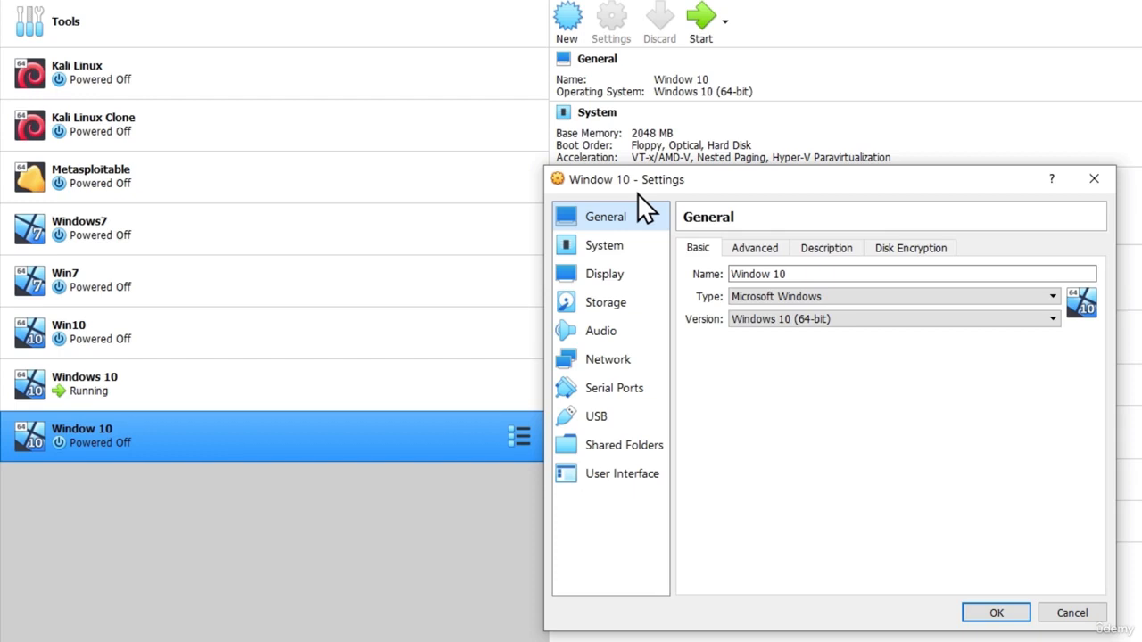
pyautogui.click(605, 303)
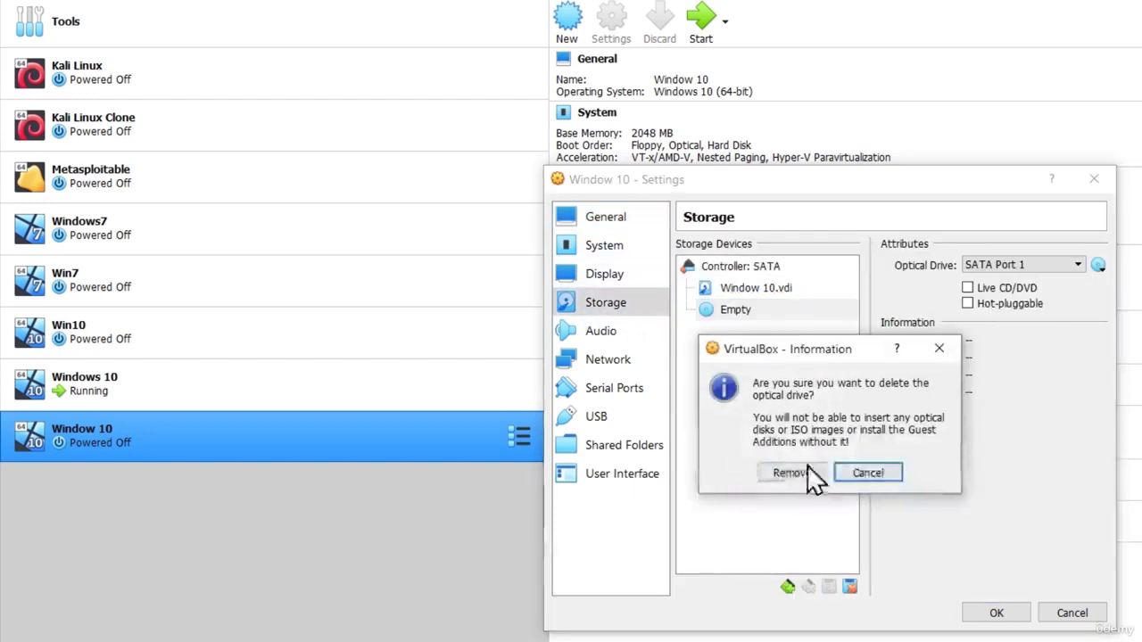
pyautogui.click(788, 473)
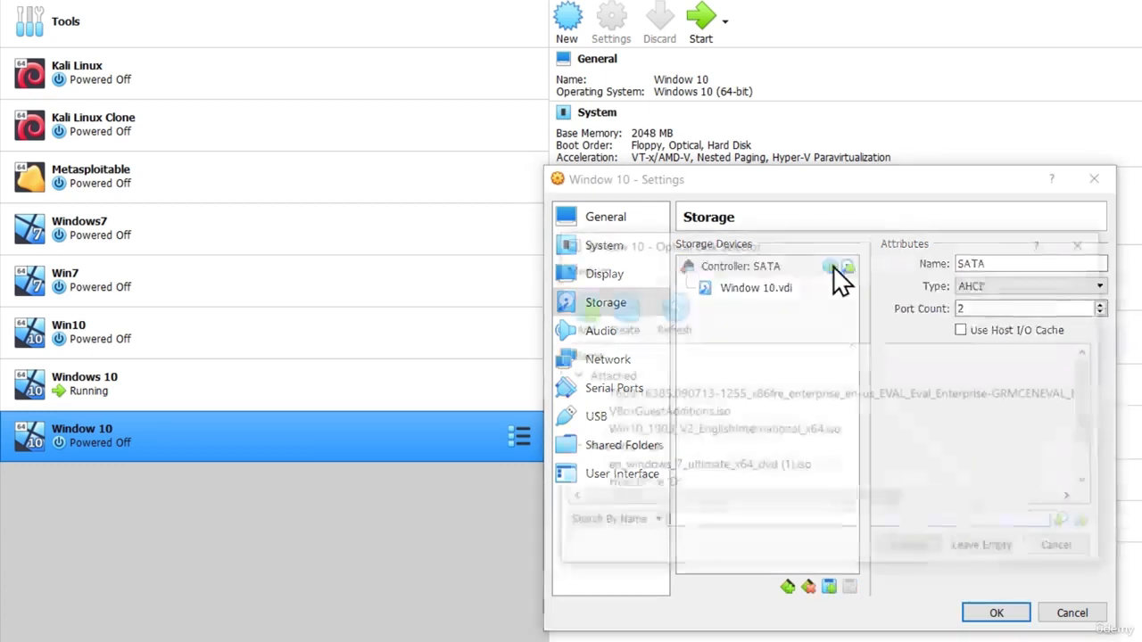
pyautogui.click(846, 266)
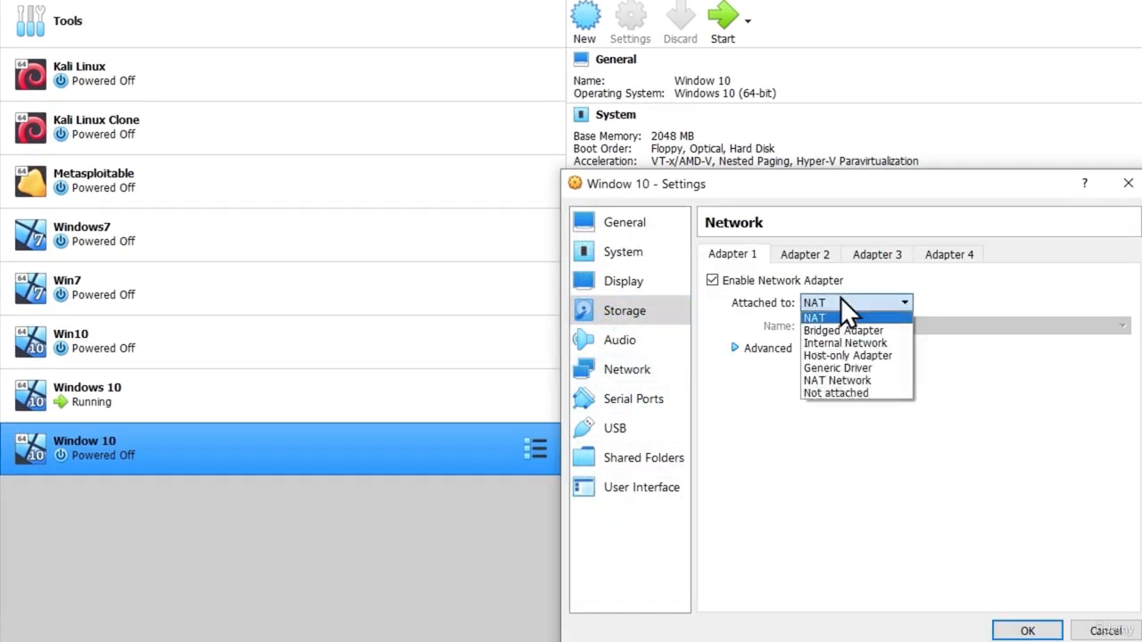
pyautogui.click(843, 330)
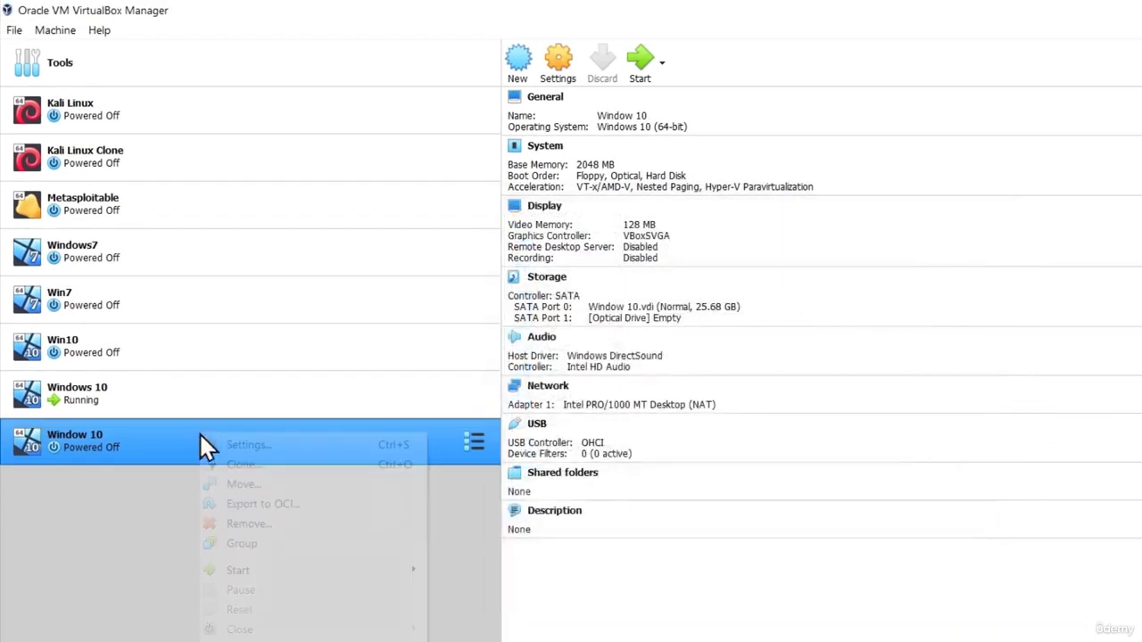
# Remove the Window 10 machine from the list while keeping its files.
pyautogui.click(249, 524)
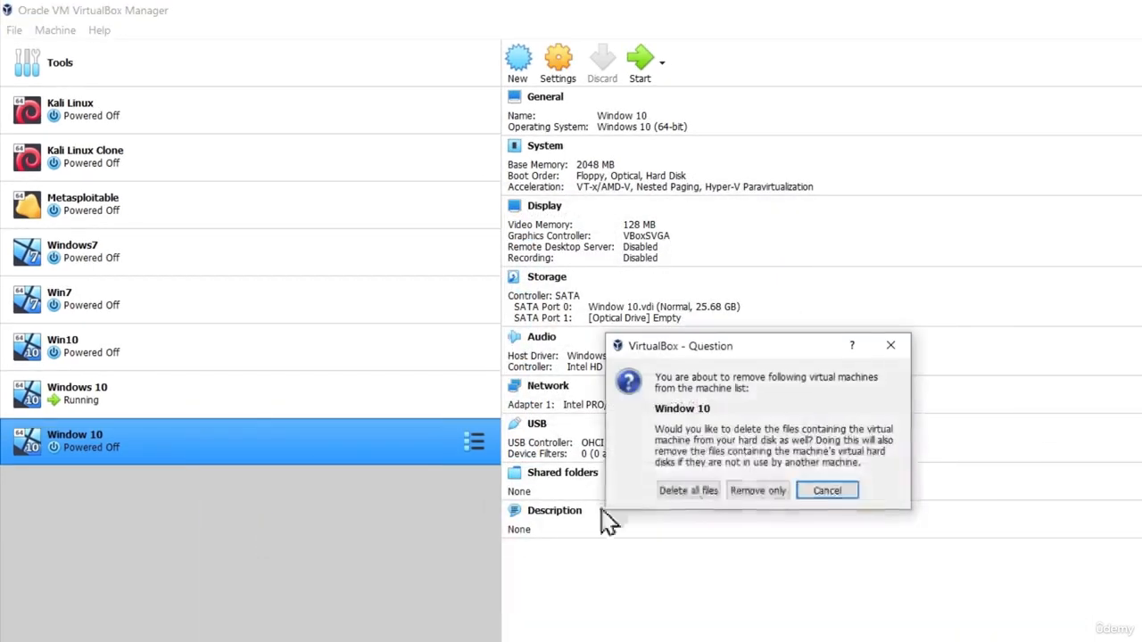
pyautogui.click(758, 489)
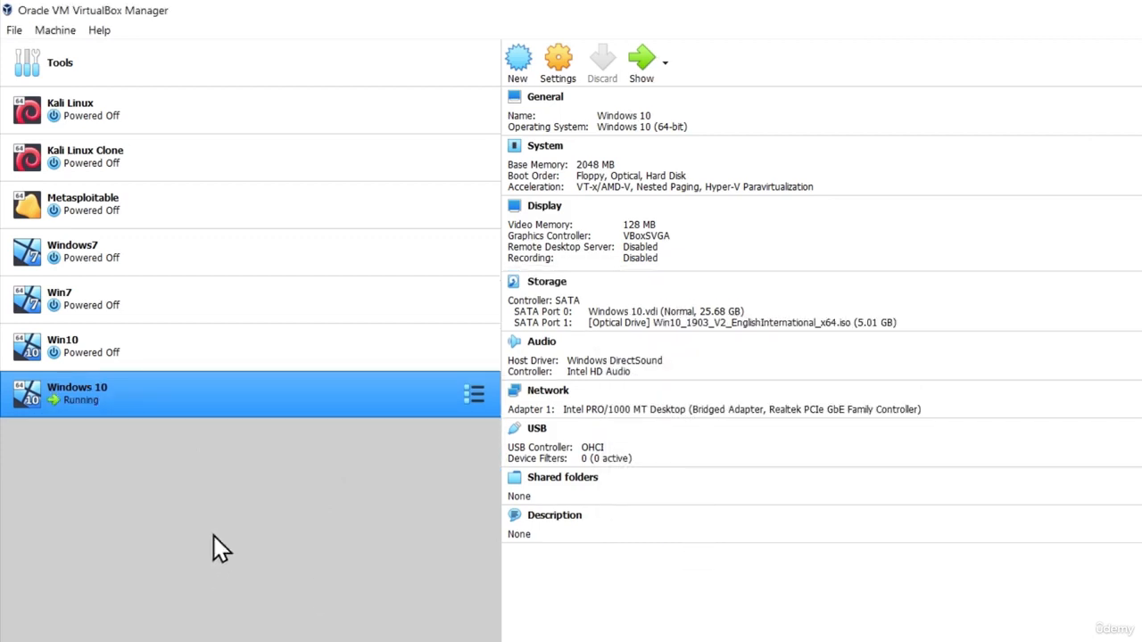
pyautogui.moveTo(118, 504)
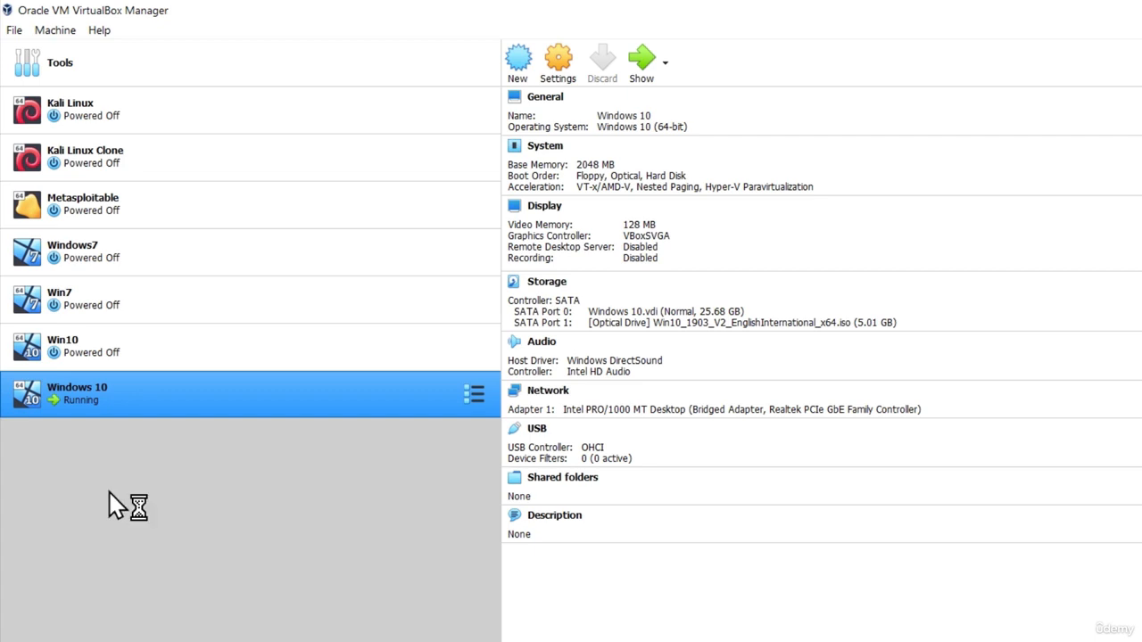
pyautogui.moveTo(151, 457)
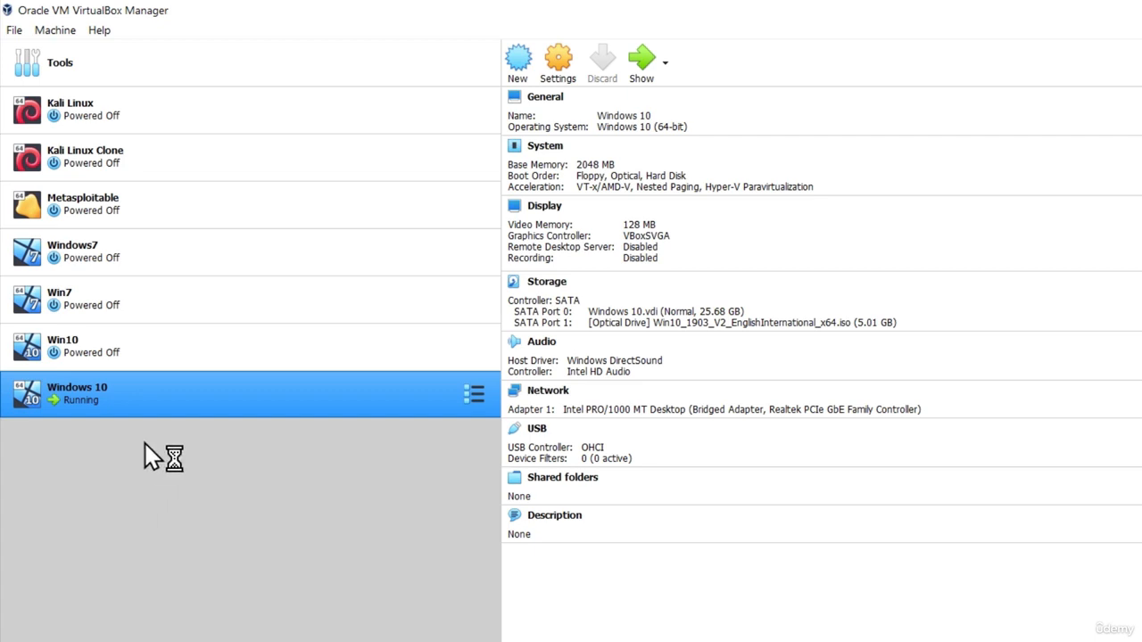
pyautogui.moveTo(140, 498)
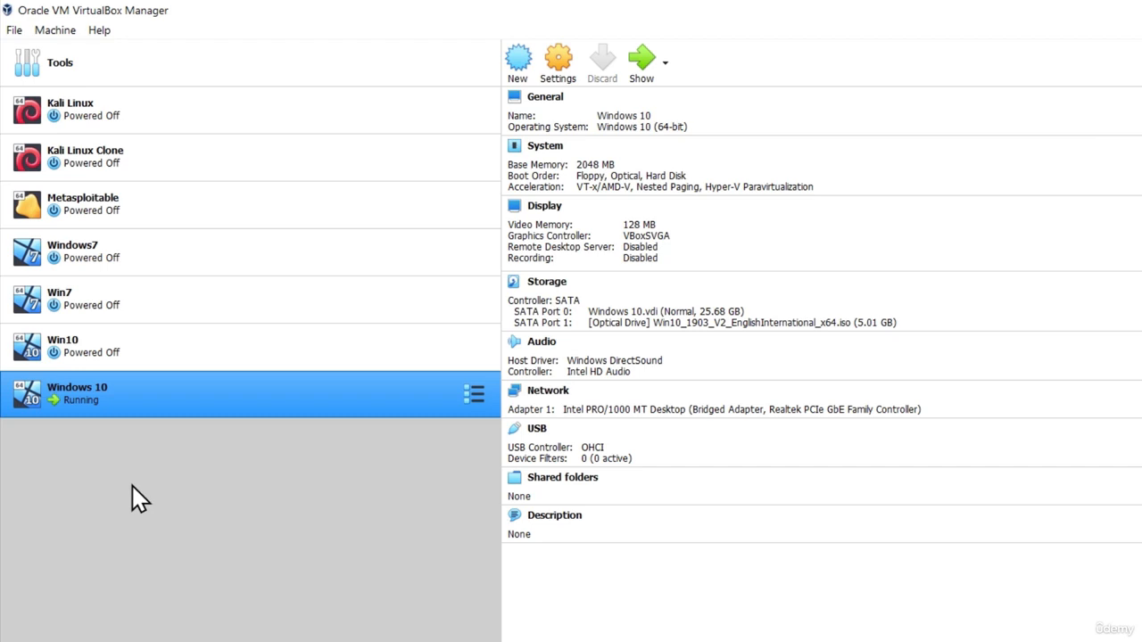
pyautogui.moveTo(131, 444)
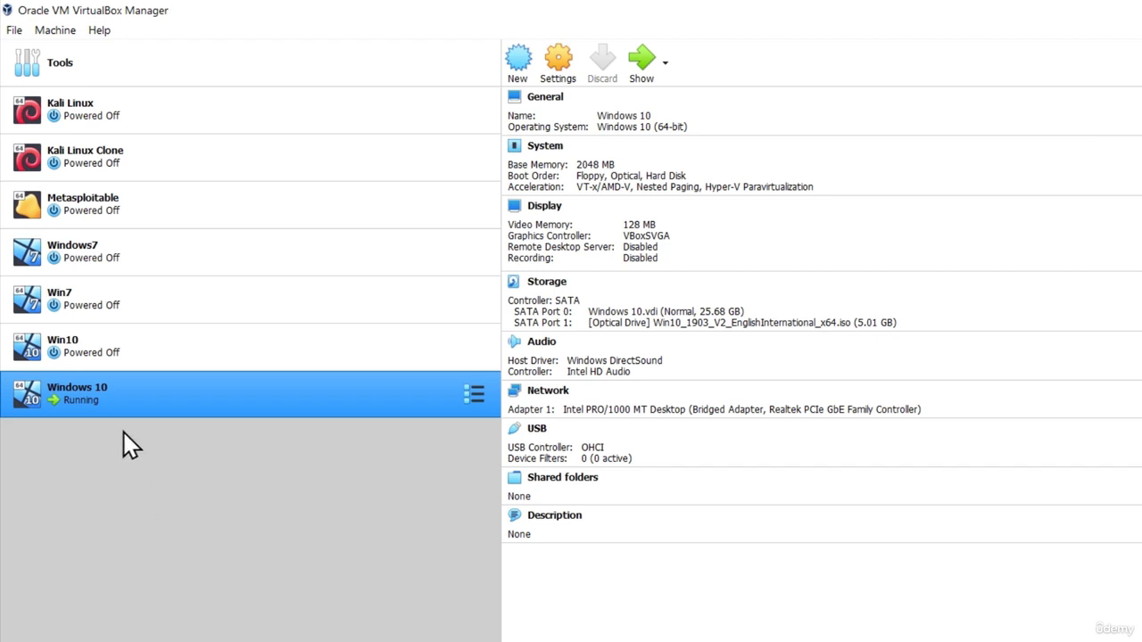
pyautogui.moveTo(141, 458)
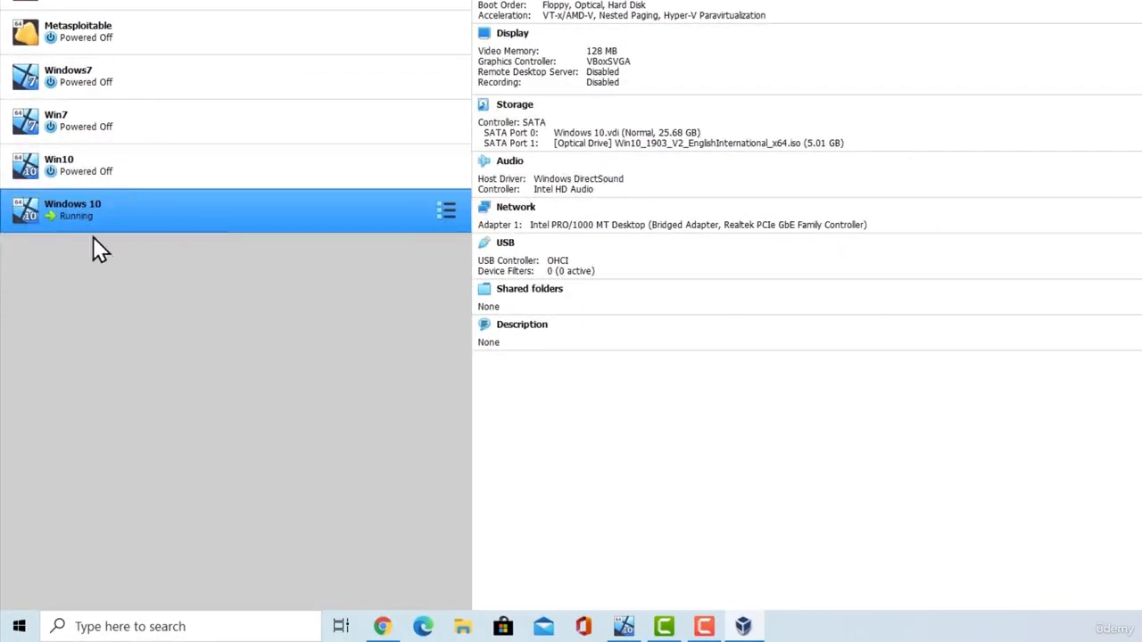
pyautogui.moveTo(671, 556)
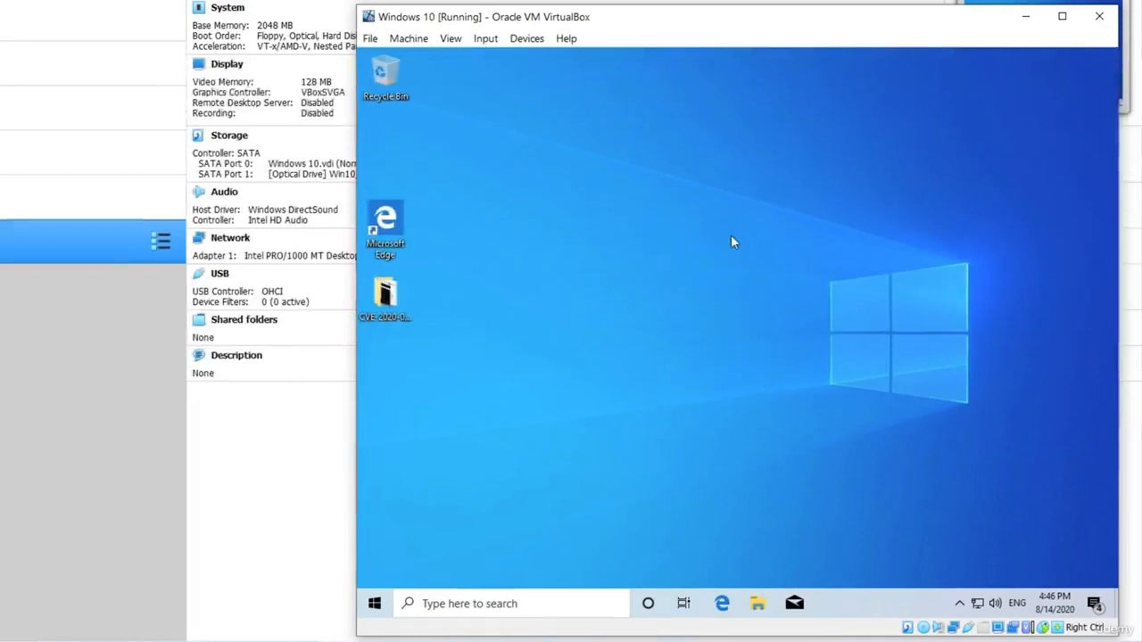
pyautogui.moveTo(611, 230)
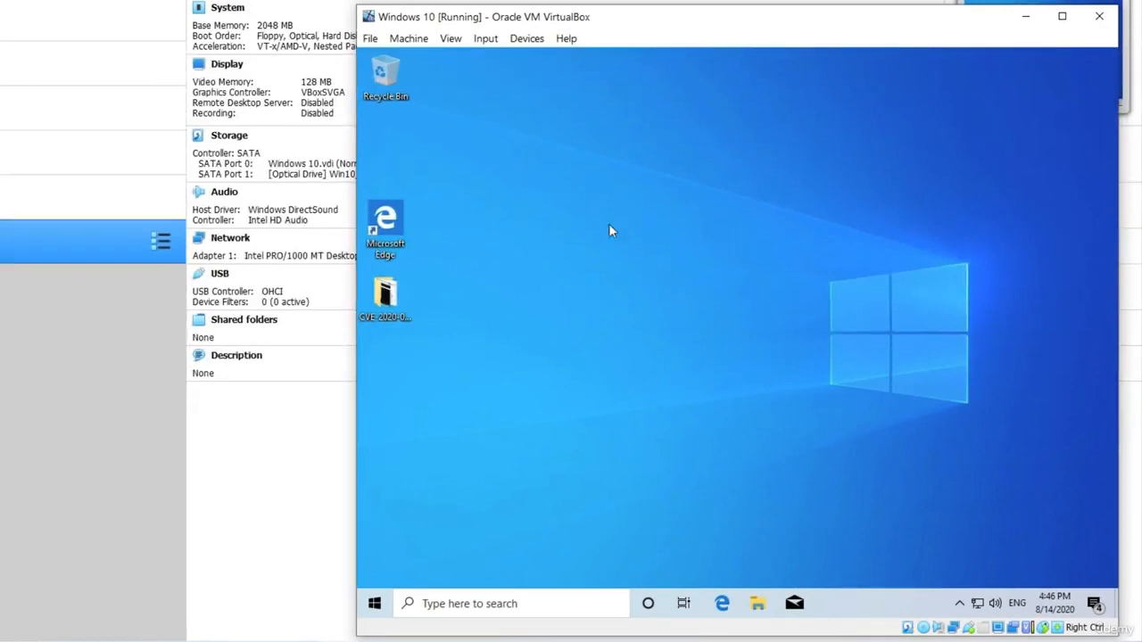
pyautogui.moveTo(613, 244)
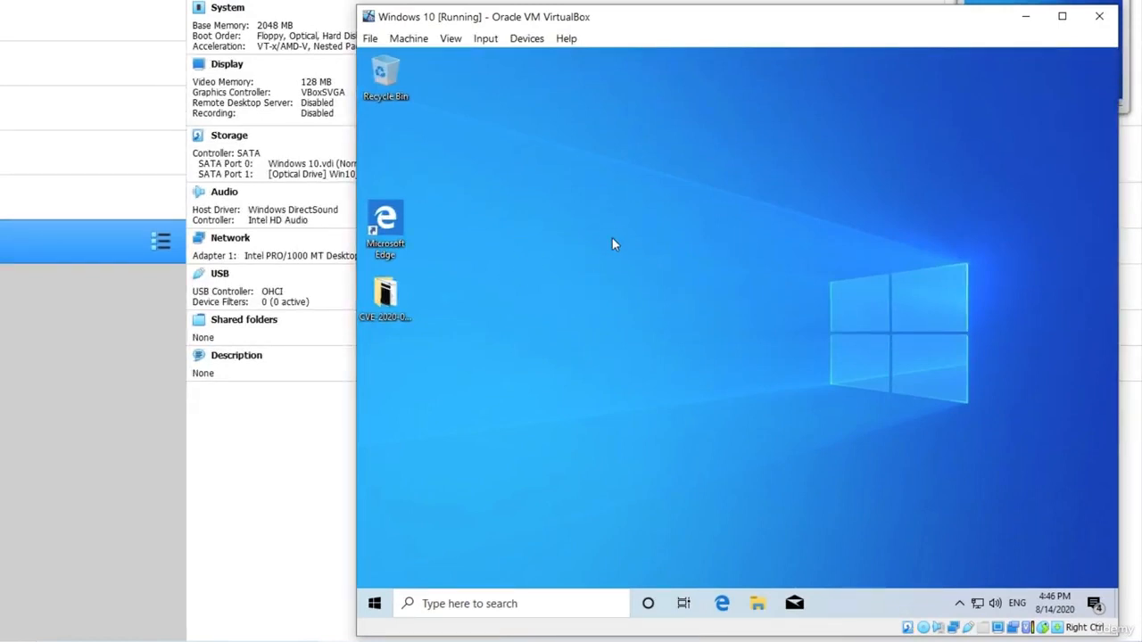
pyautogui.moveTo(422, 578)
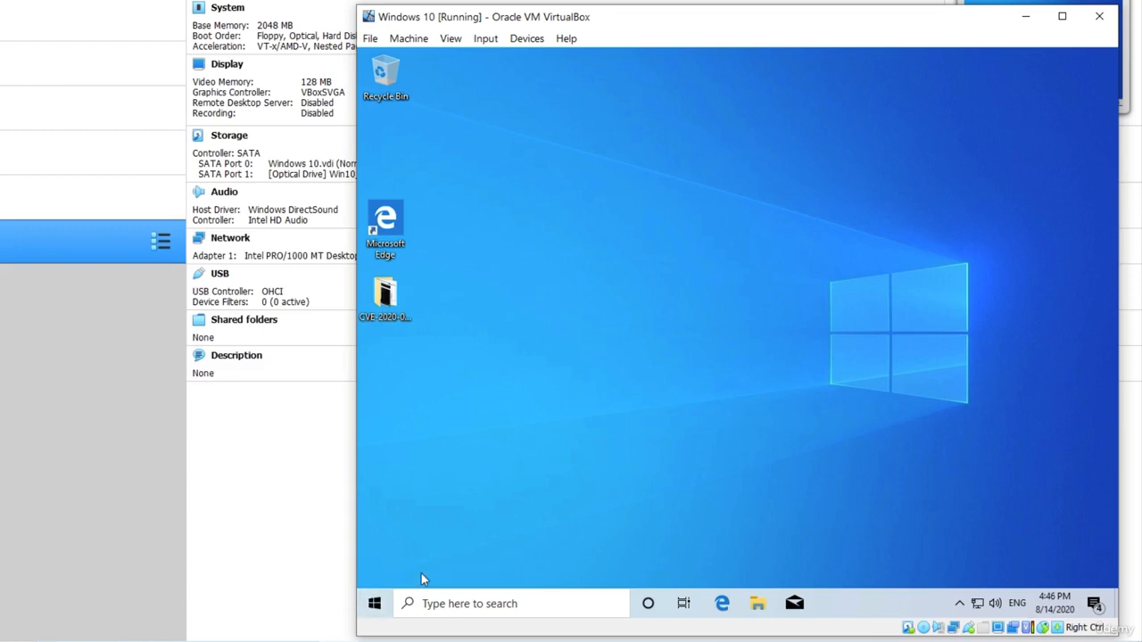
# Open the Start menu in the Windows 10 guest's taskbar.
pyautogui.click(374, 603)
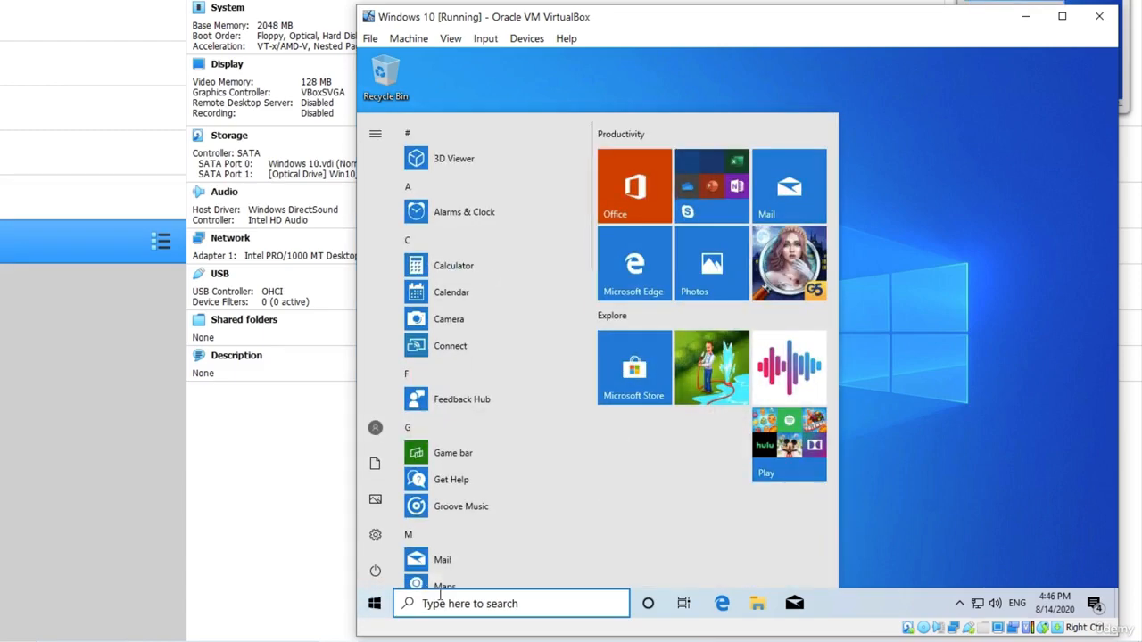
# Search the guest's Start menu for "control" and launch Control Panel.
pyautogui.write('co')
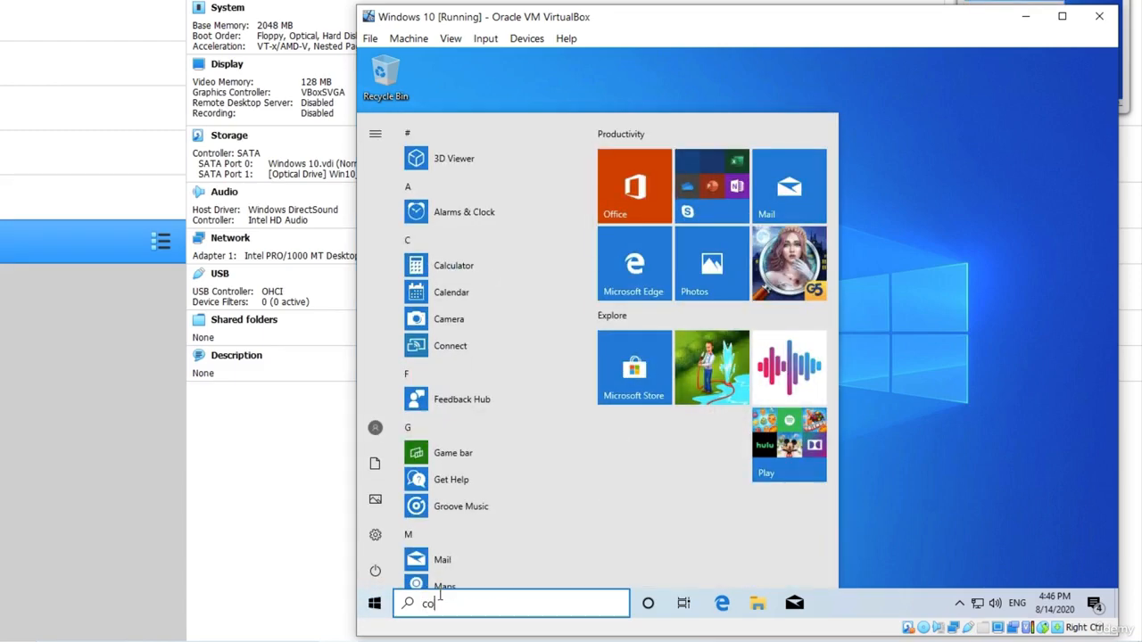
pyautogui.write('ntrol')
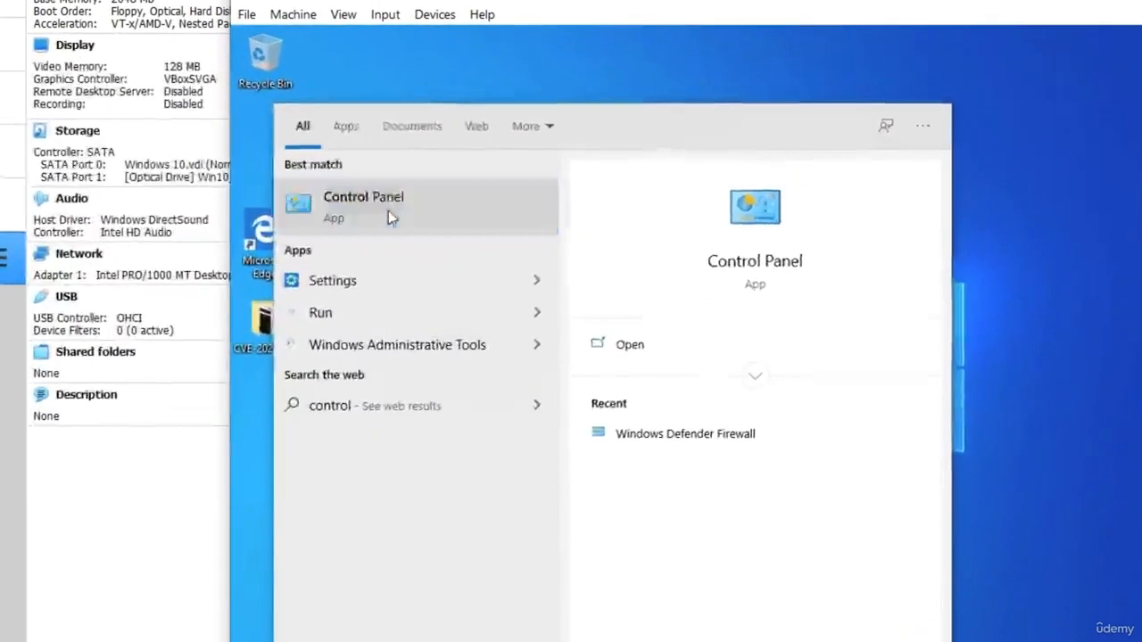
pyautogui.click(363, 205)
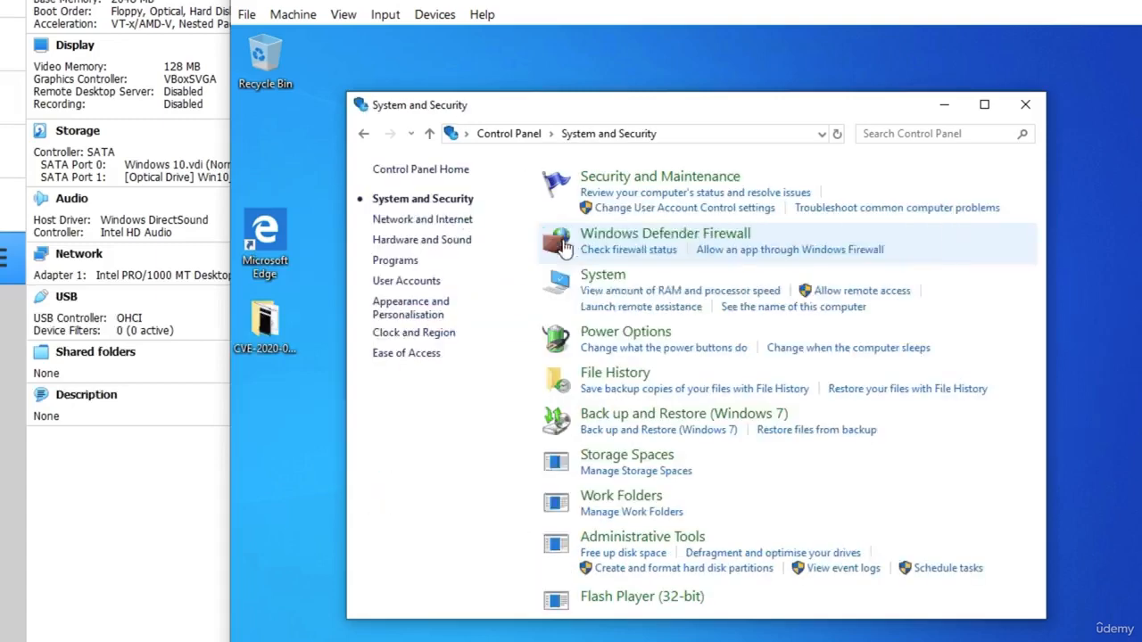
pyautogui.moveTo(679, 241)
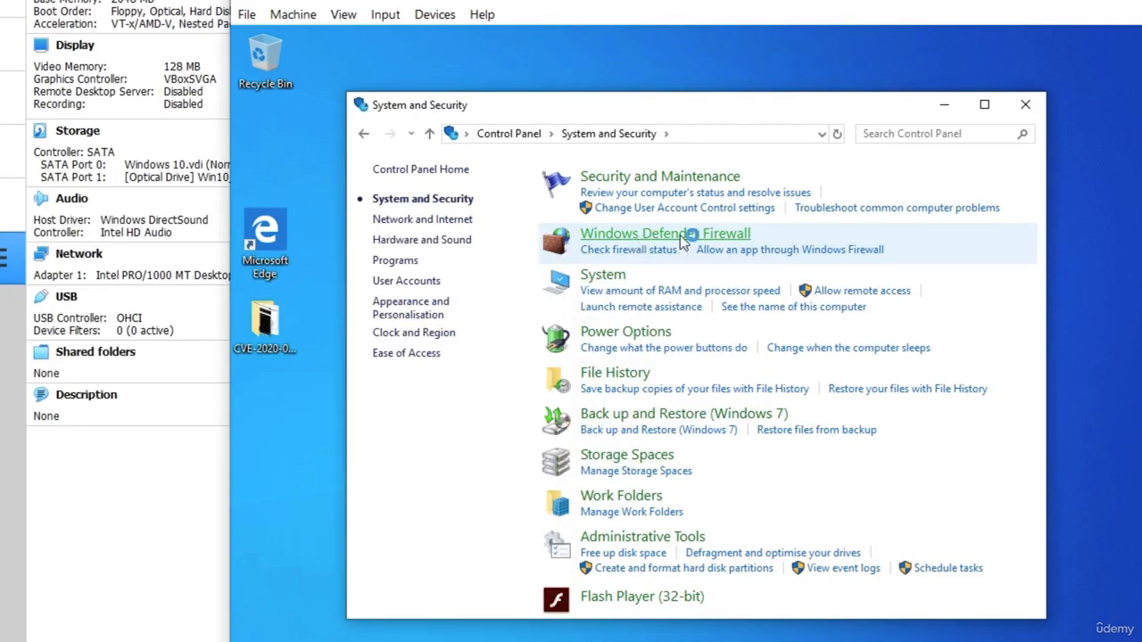
# Check that Windows Defender Firewall is Off for private networks, then close it.
pyautogui.click(665, 233)
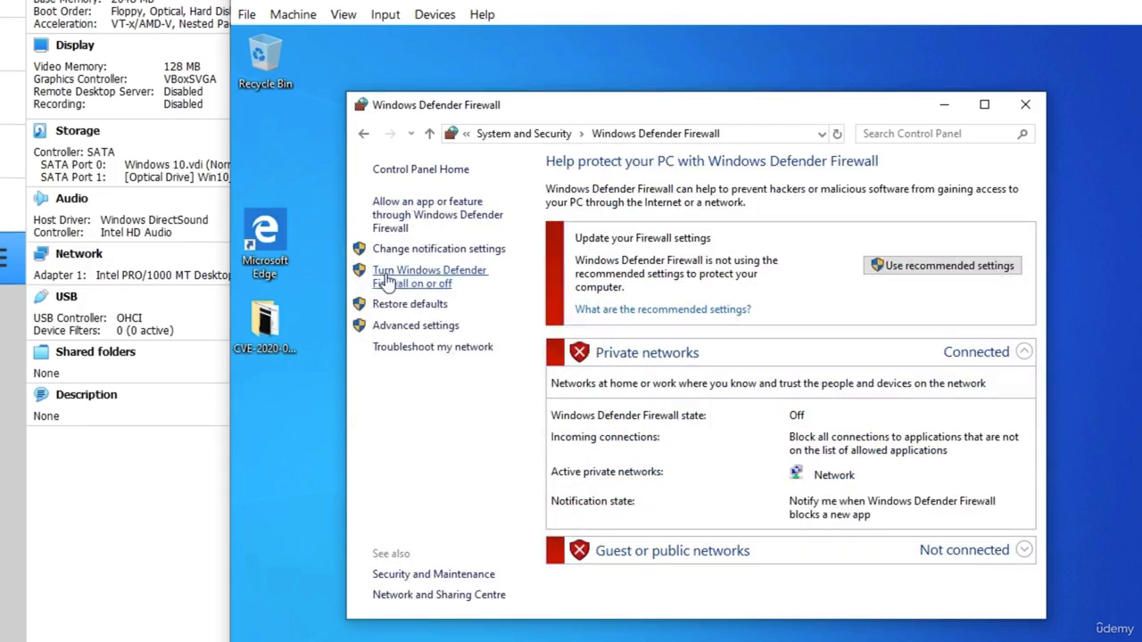
pyautogui.moveTo(401, 287)
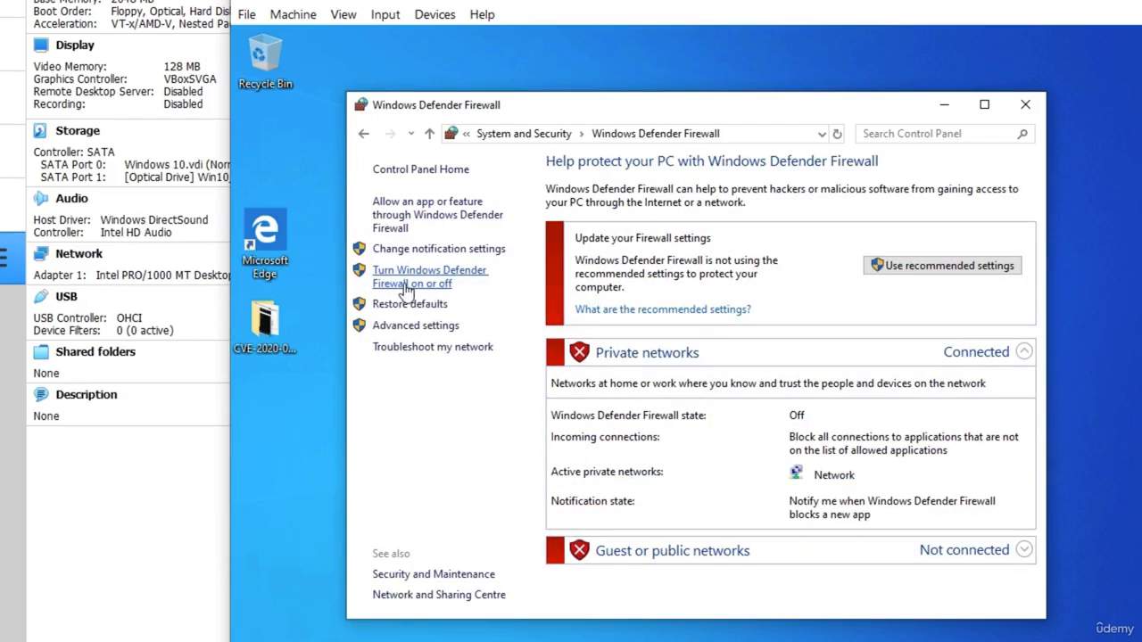
pyautogui.moveTo(608, 314)
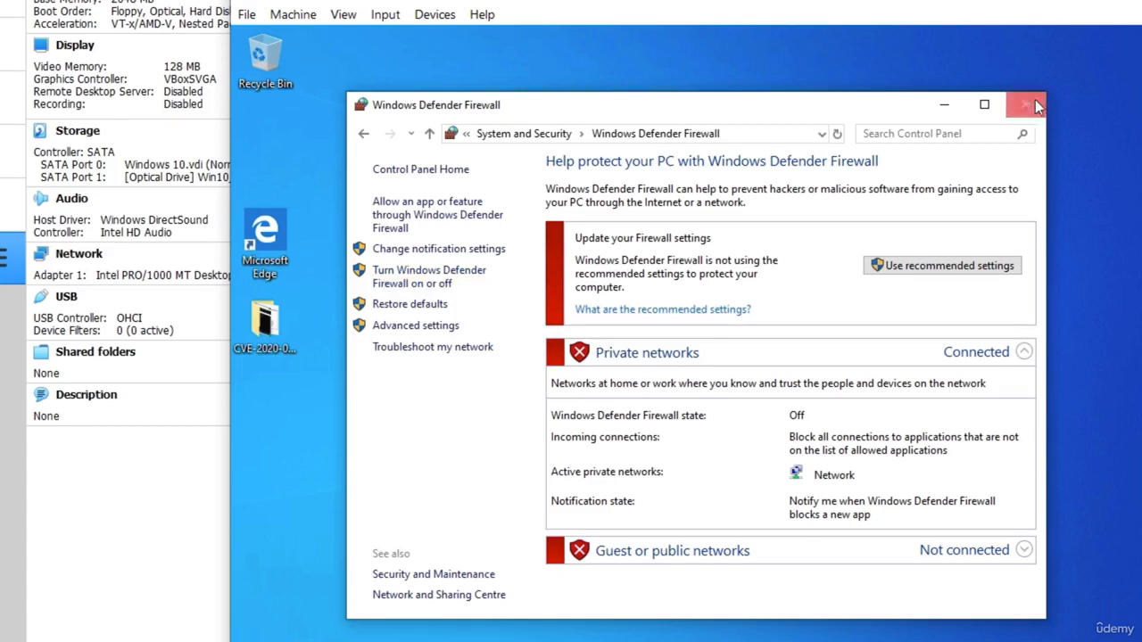
pyautogui.click(1024, 104)
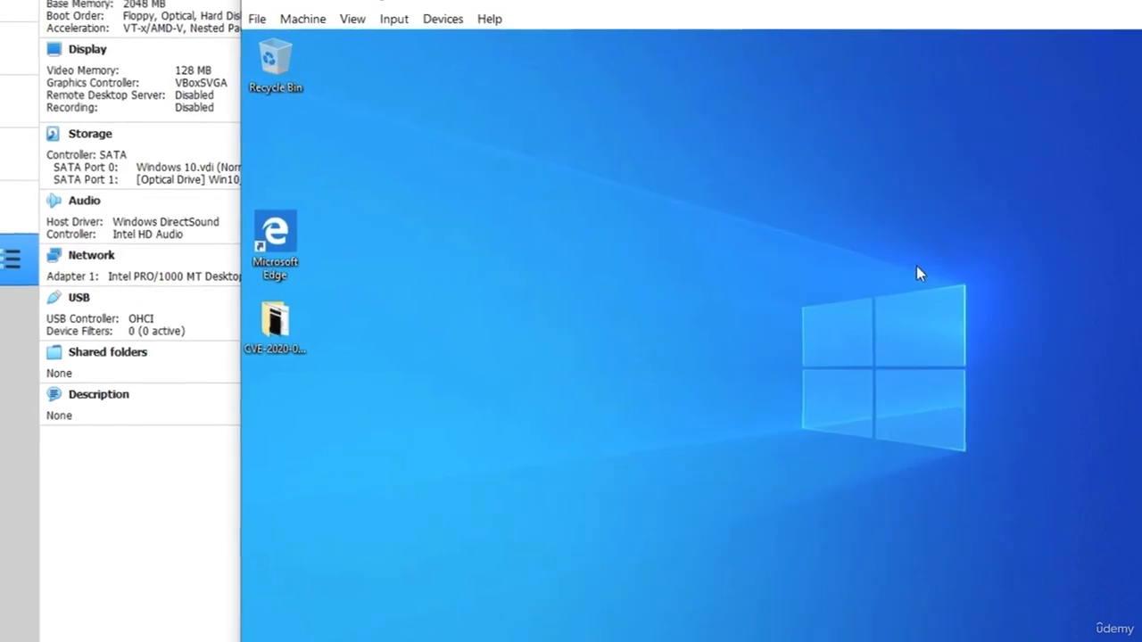